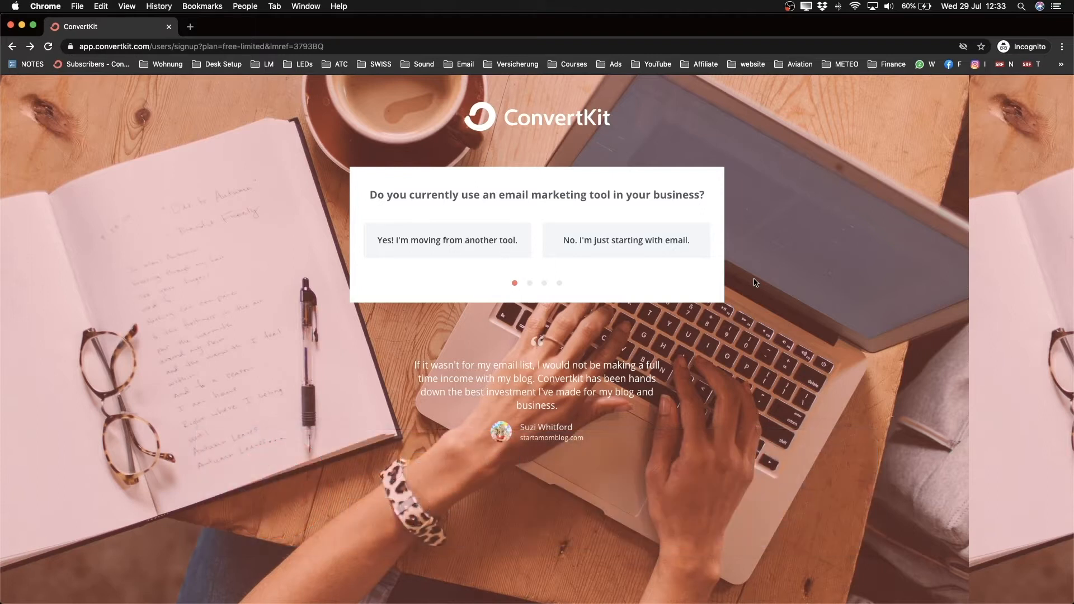
{"action": "mouse_move", "coordinate": [468, 190]}
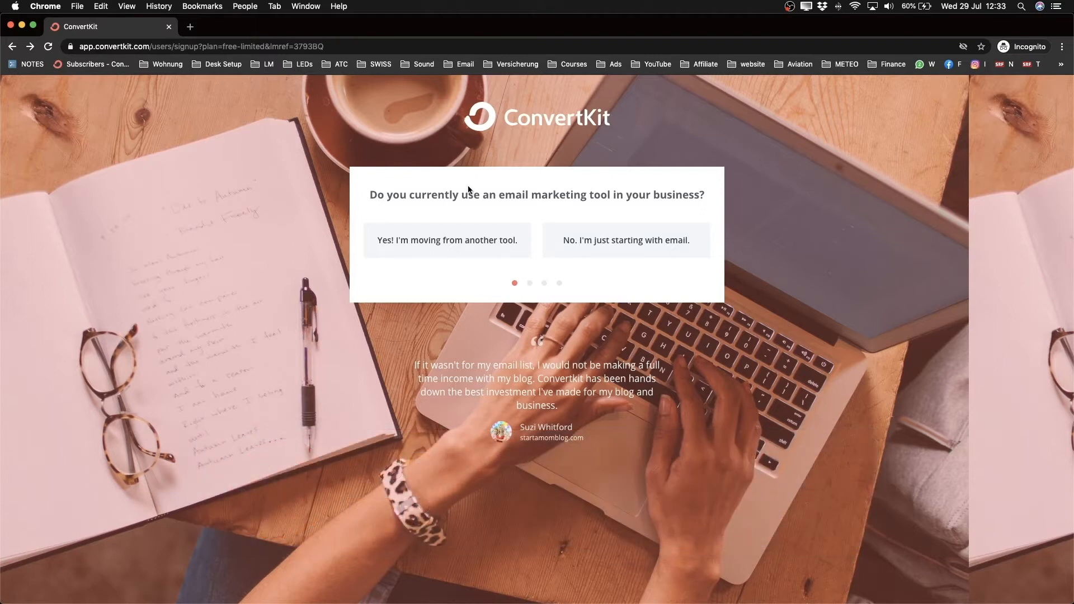
{"action": "mouse_move", "coordinate": [622, 251]}
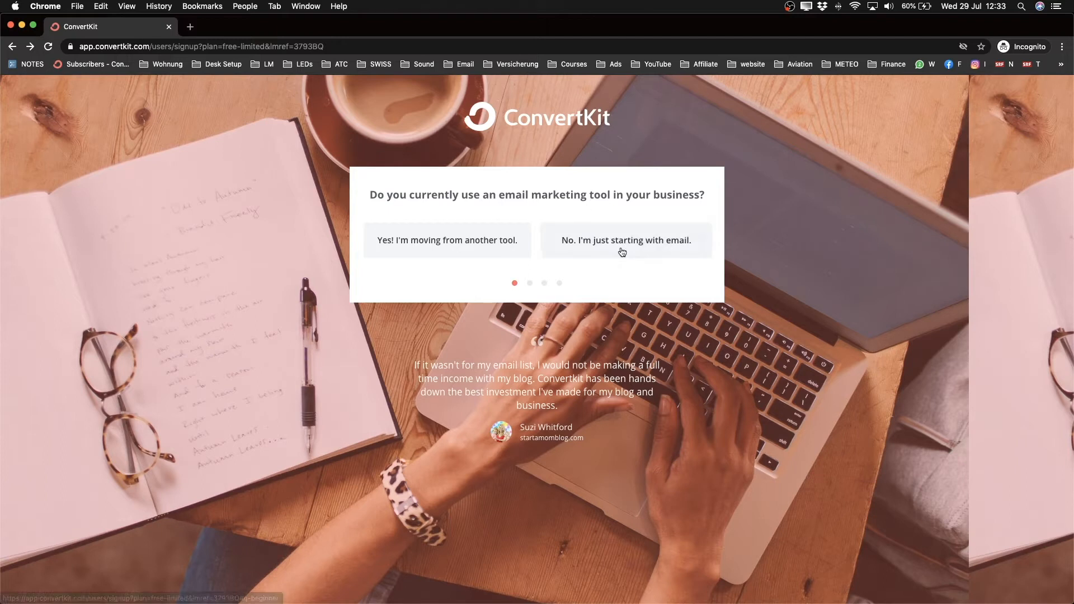
{"action": "mouse_move", "coordinate": [616, 248]}
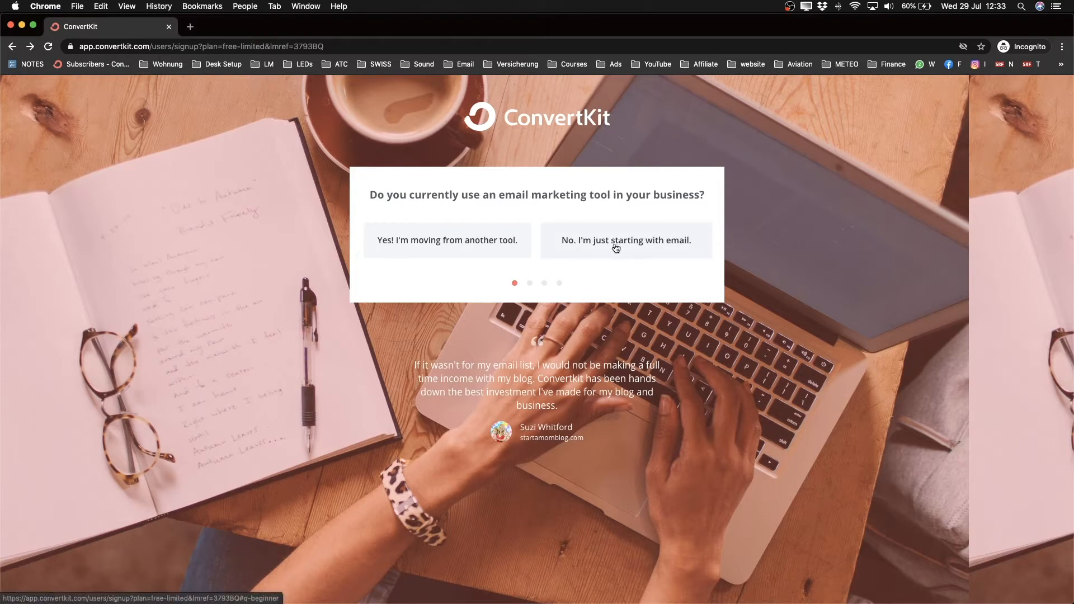
Answer the signup questions: just starting with email, and yes to having a website.
{"action": "left_click", "coordinate": [624, 240]}
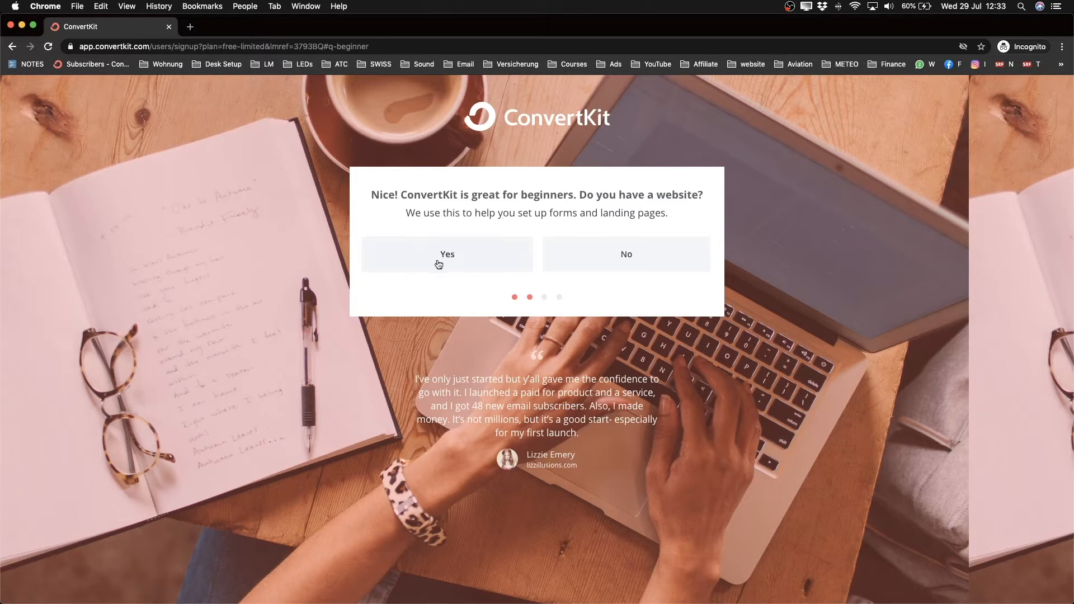
{"action": "left_click", "coordinate": [446, 253]}
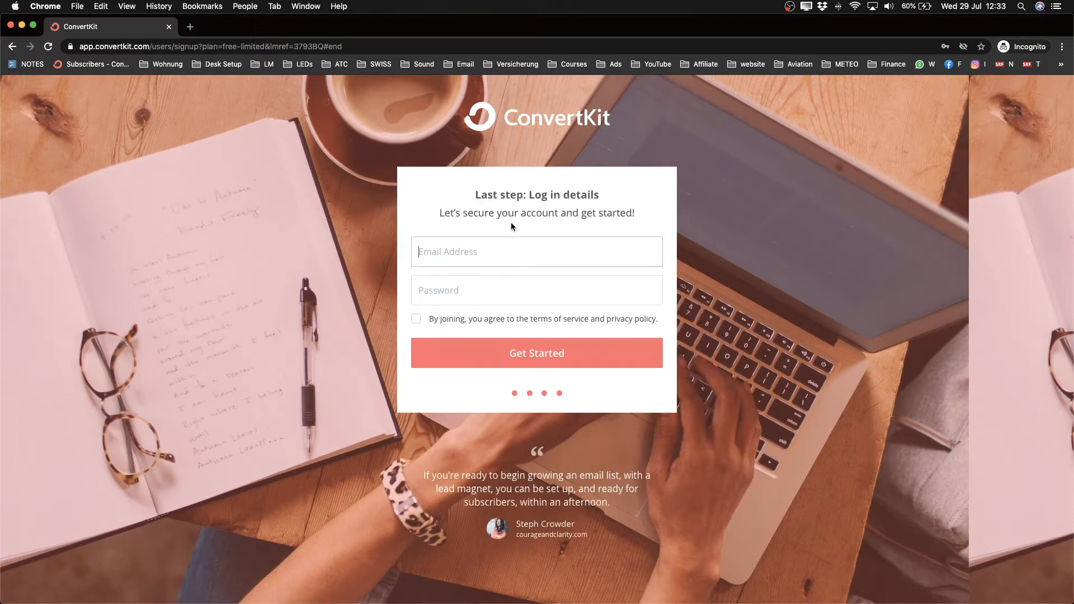
Enter the account email (simon@...) and the password for the new account.
{"action": "left_click", "coordinate": [536, 251]}
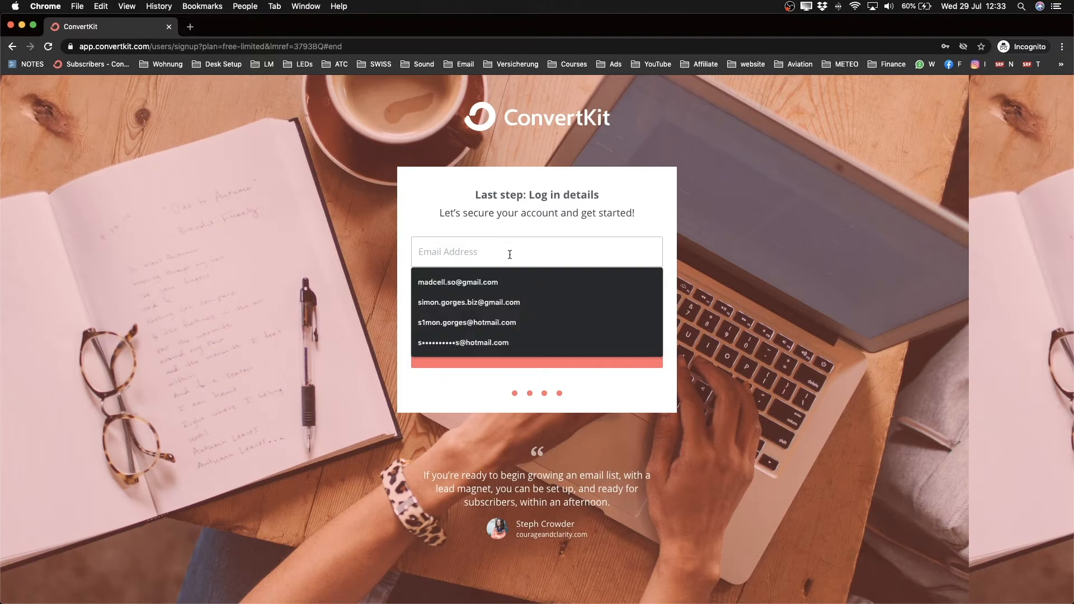
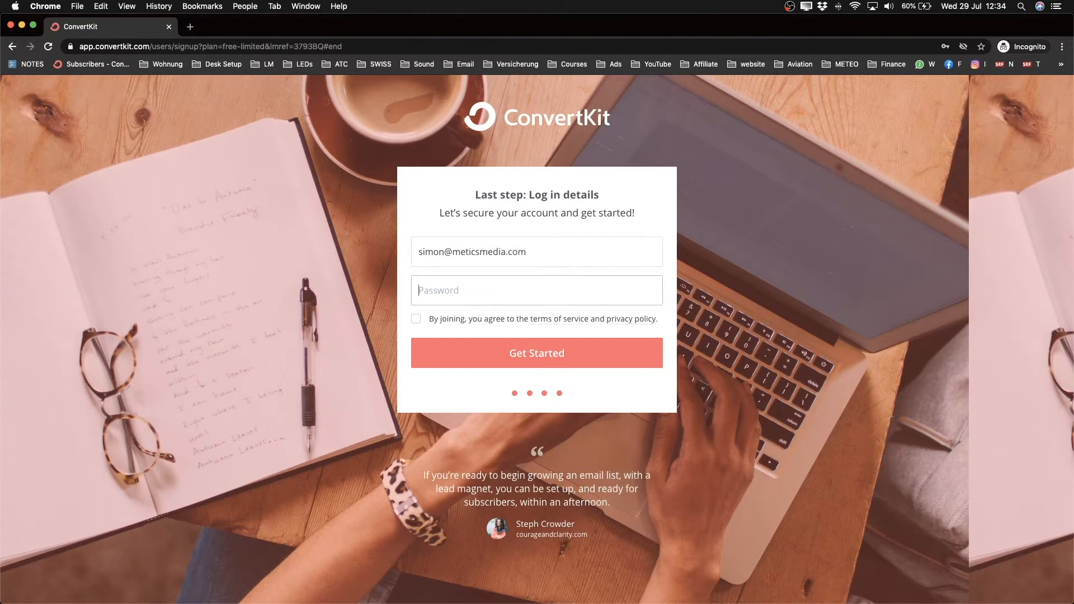
{"action": "type", "text": "password"}
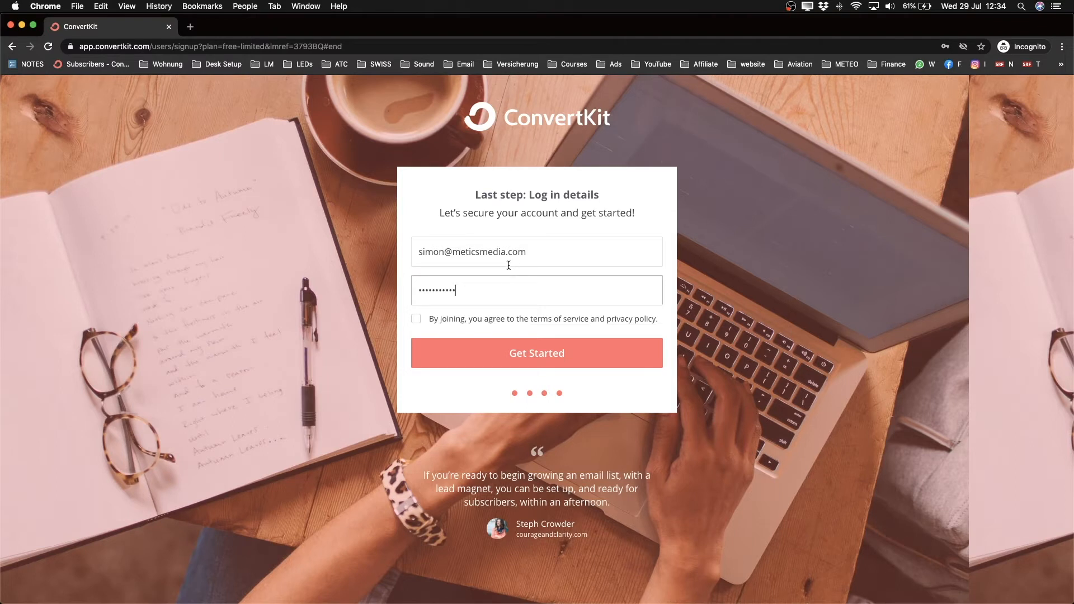
Agree to the terms of service and submit Get Started to create the account.
{"action": "left_click", "coordinate": [416, 319]}
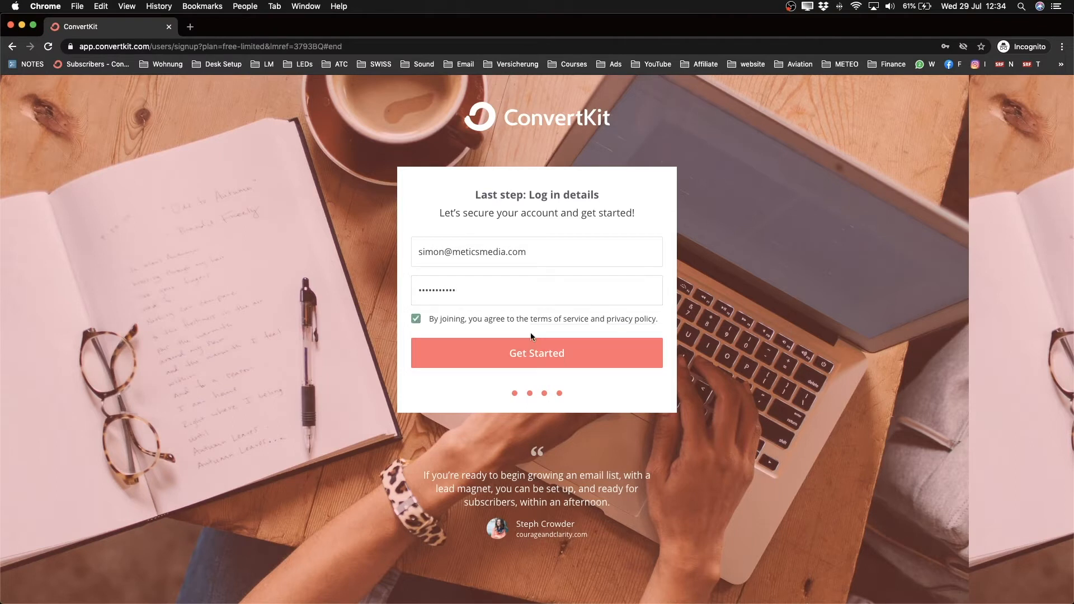
{"action": "left_click", "coordinate": [536, 352]}
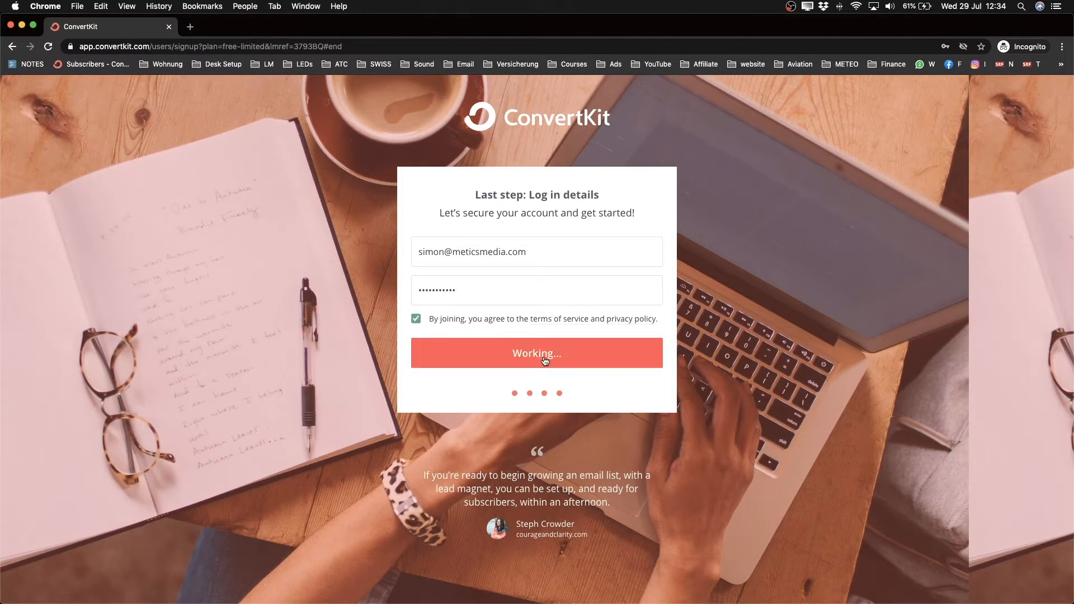
{"action": "left_click", "coordinate": [536, 352]}
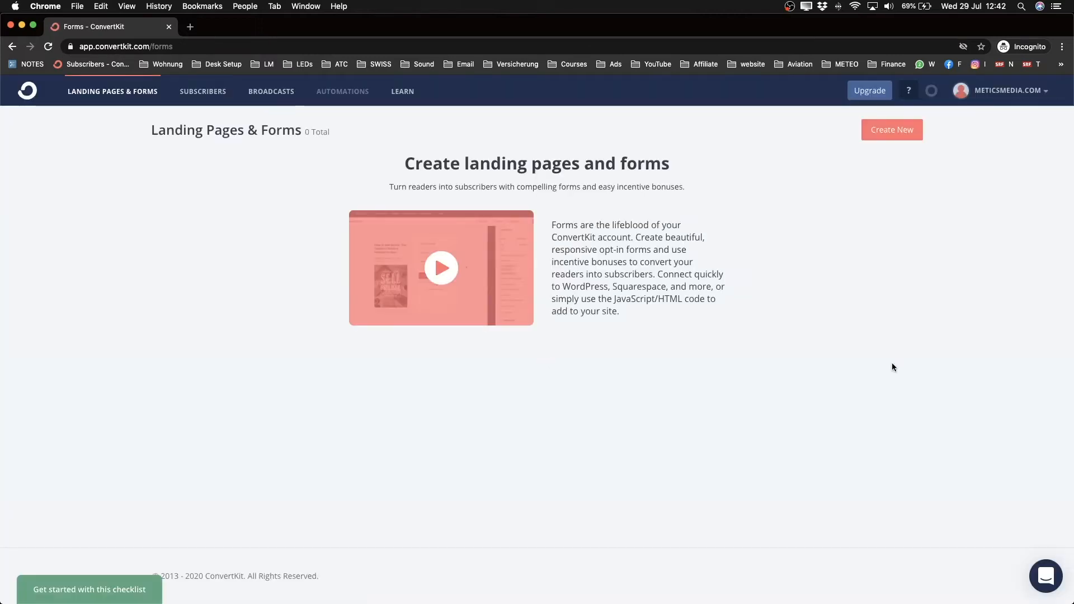
{"action": "mouse_move", "coordinate": [792, 278]}
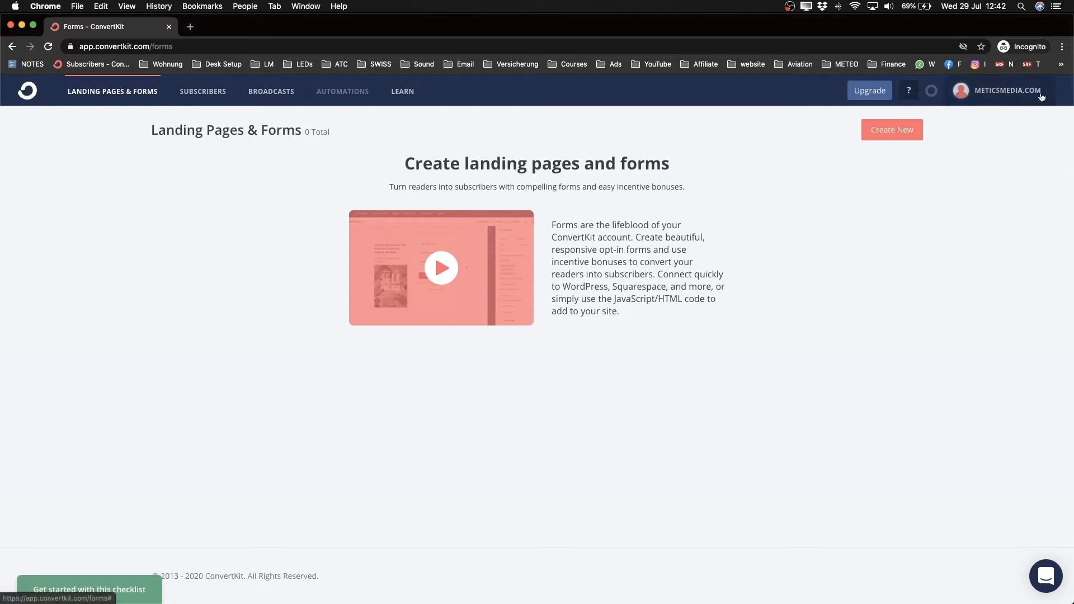
{"action": "mouse_move", "coordinate": [476, 431]}
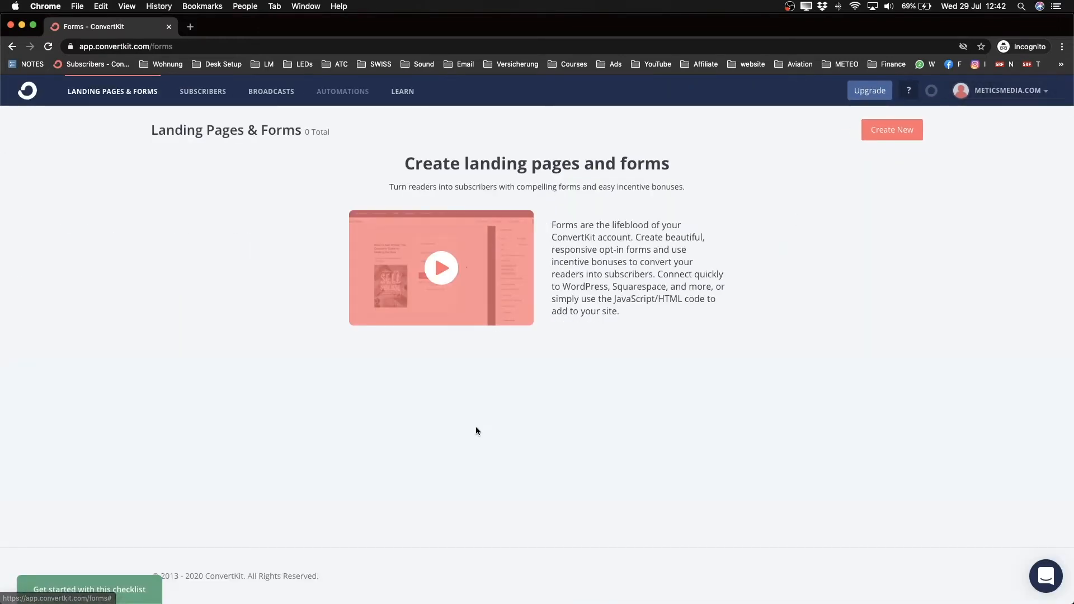
{"action": "mouse_move", "coordinate": [208, 261]}
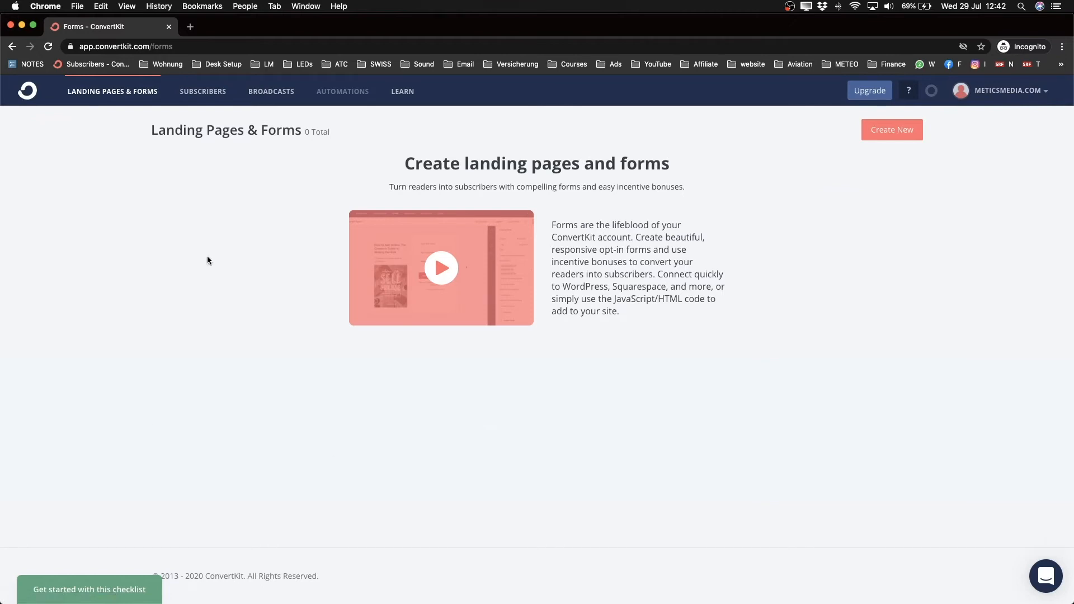
{"action": "mouse_move", "coordinate": [163, 144]}
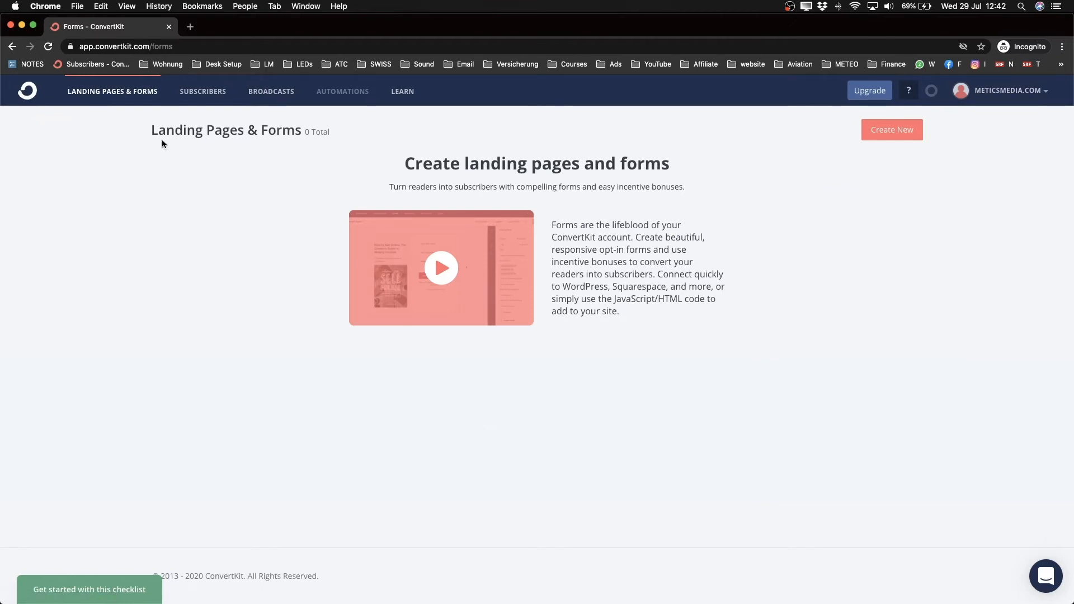
{"action": "mouse_move", "coordinate": [271, 90]}
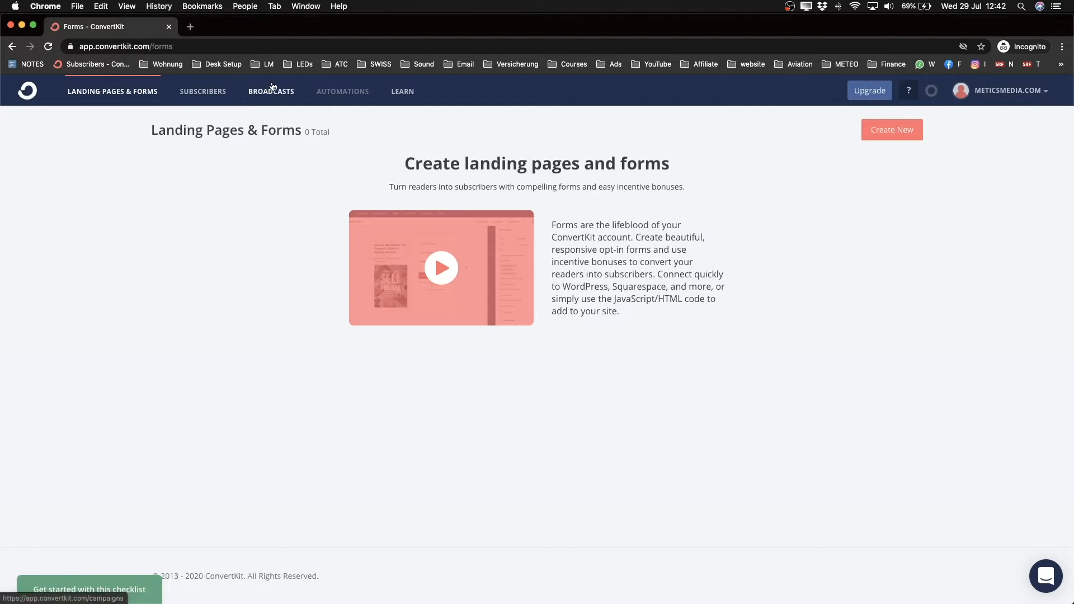
{"action": "mouse_move", "coordinate": [132, 91]}
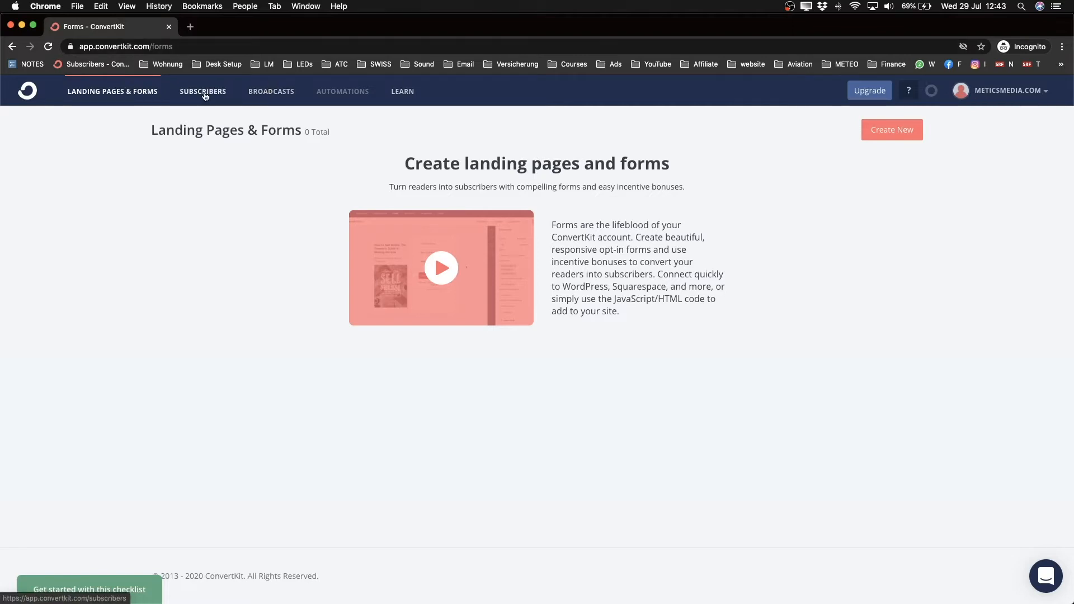
{"action": "mouse_move", "coordinate": [101, 102]}
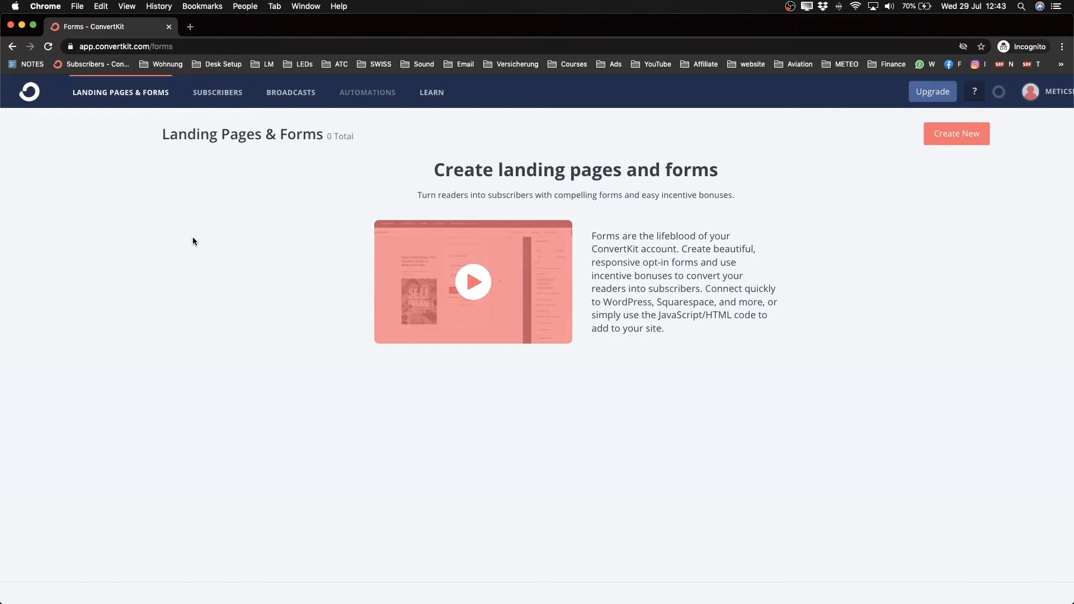
Go to the Subscribers overview from the top navigation.
{"action": "left_click", "coordinate": [217, 92]}
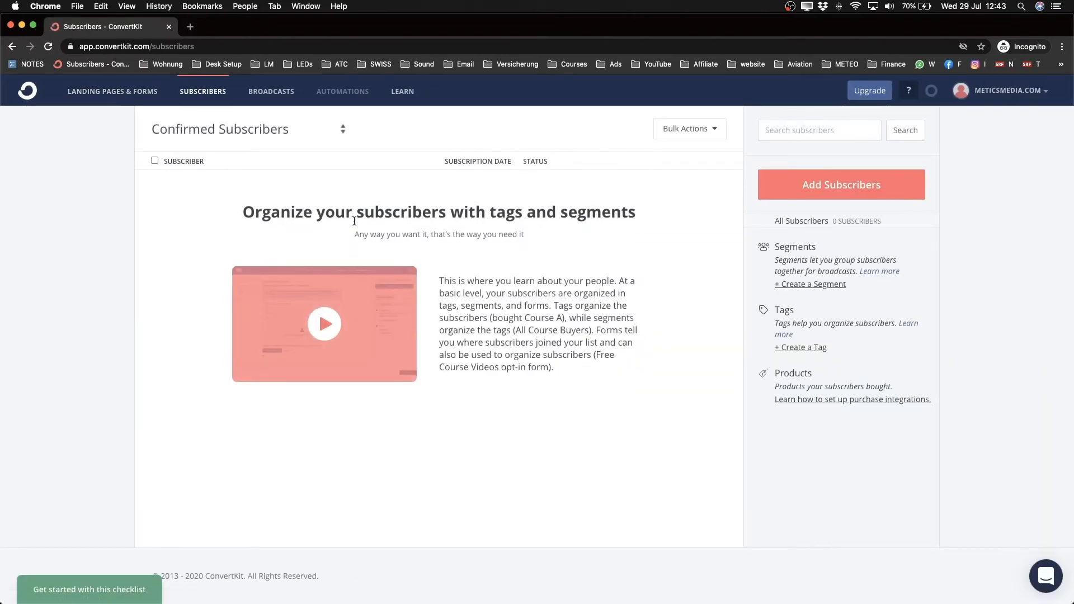
{"action": "mouse_move", "coordinate": [374, 298]}
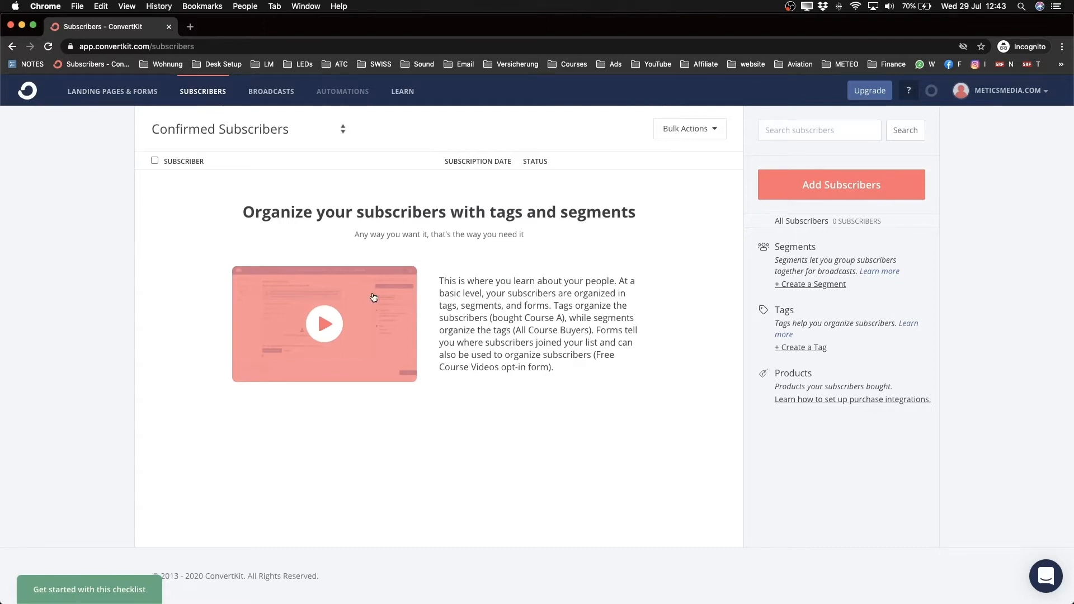
{"action": "mouse_move", "coordinate": [260, 163]}
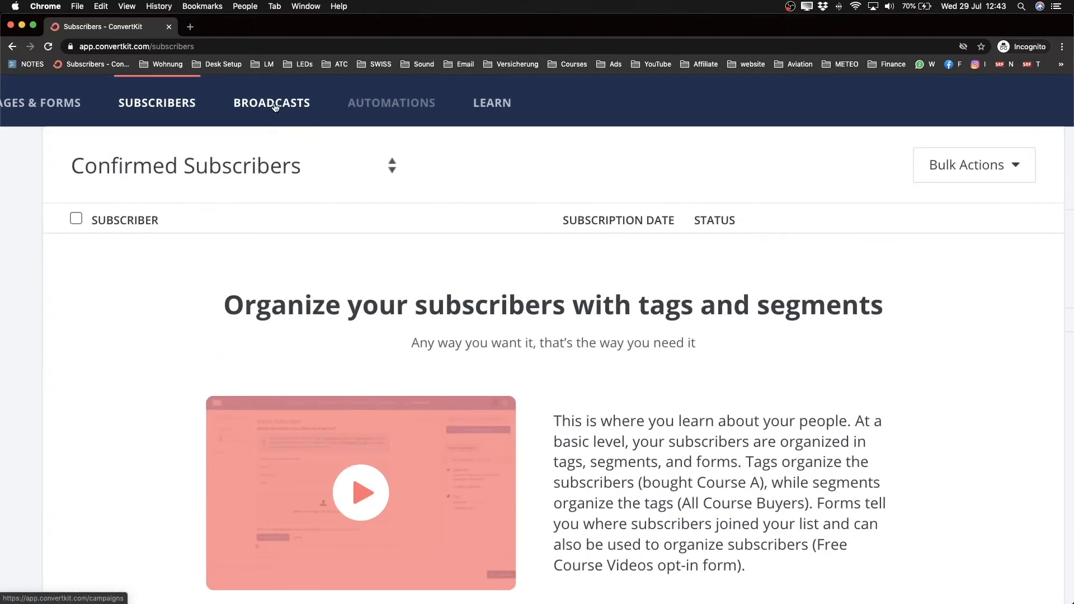
Go to the Broadcasts page from the top navigation.
{"action": "left_click", "coordinate": [271, 103]}
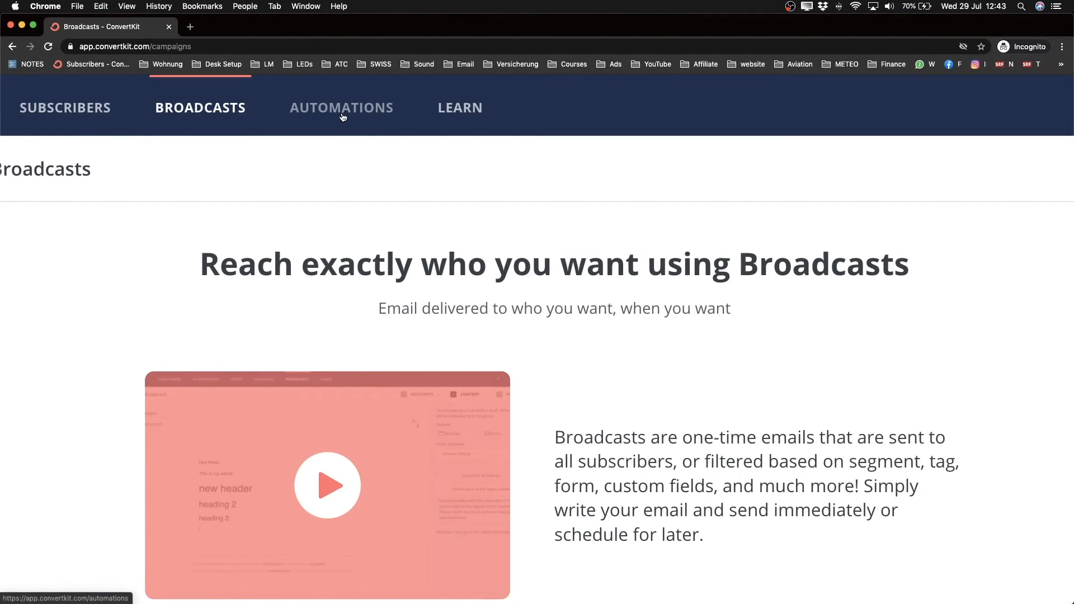
{"action": "mouse_move", "coordinate": [345, 156]}
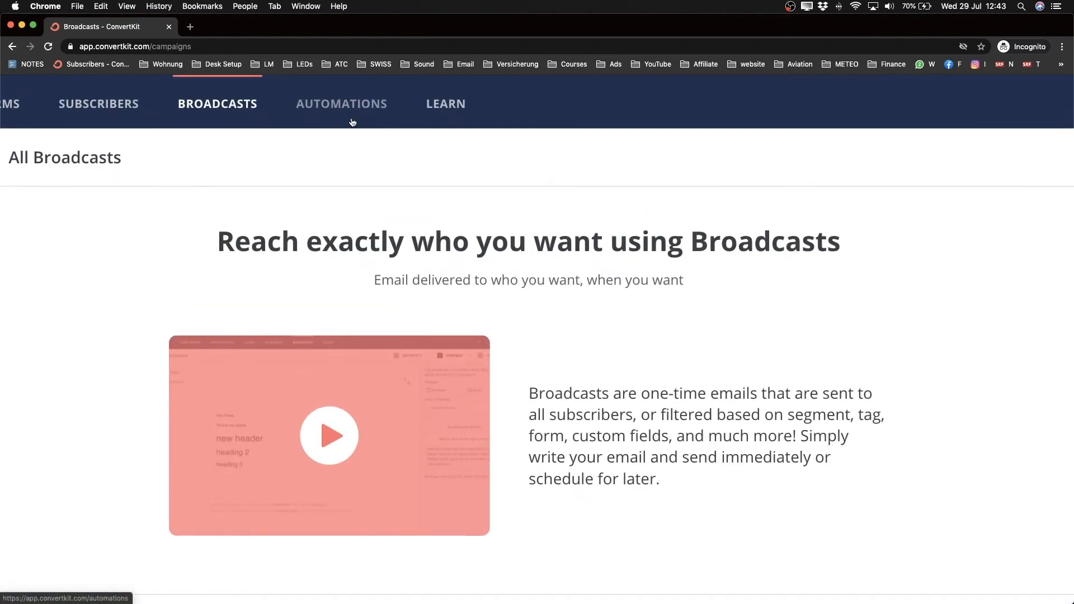
{"action": "mouse_move", "coordinate": [343, 146]}
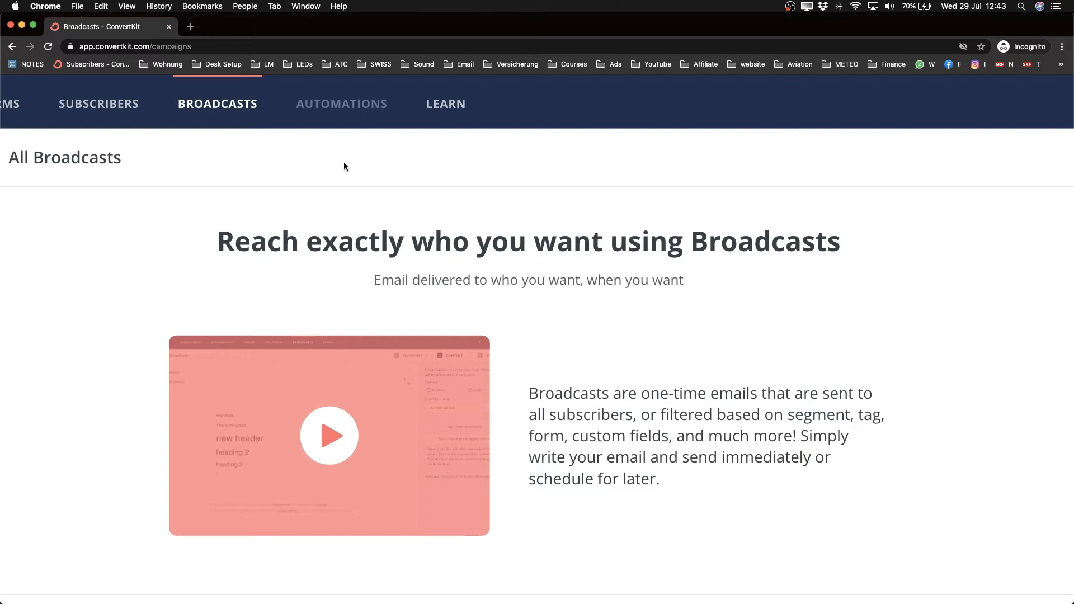
{"action": "mouse_move", "coordinate": [334, 110]}
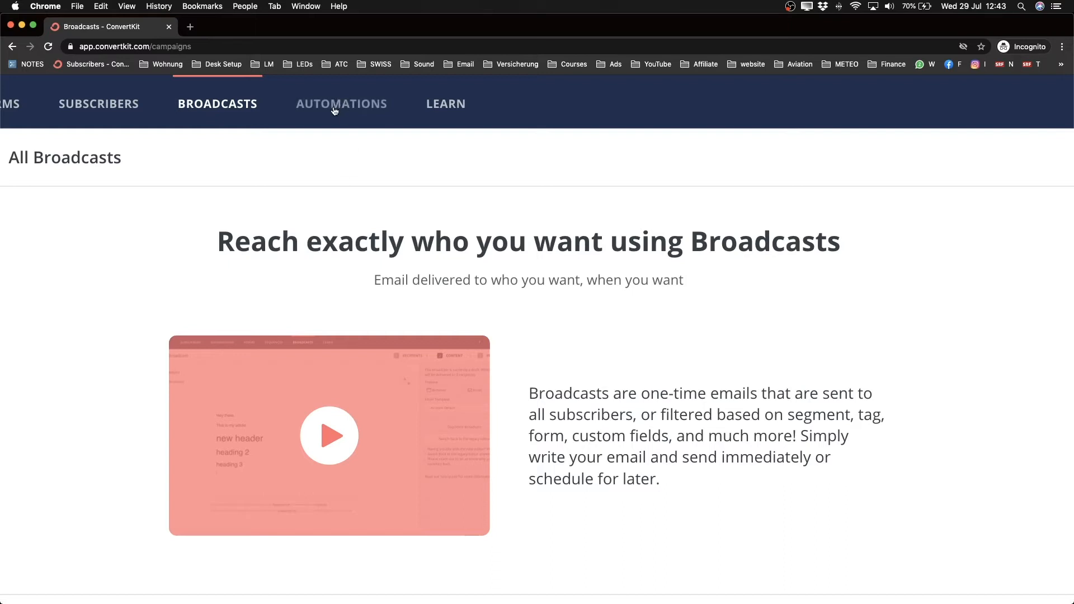
{"action": "mouse_move", "coordinate": [334, 206]}
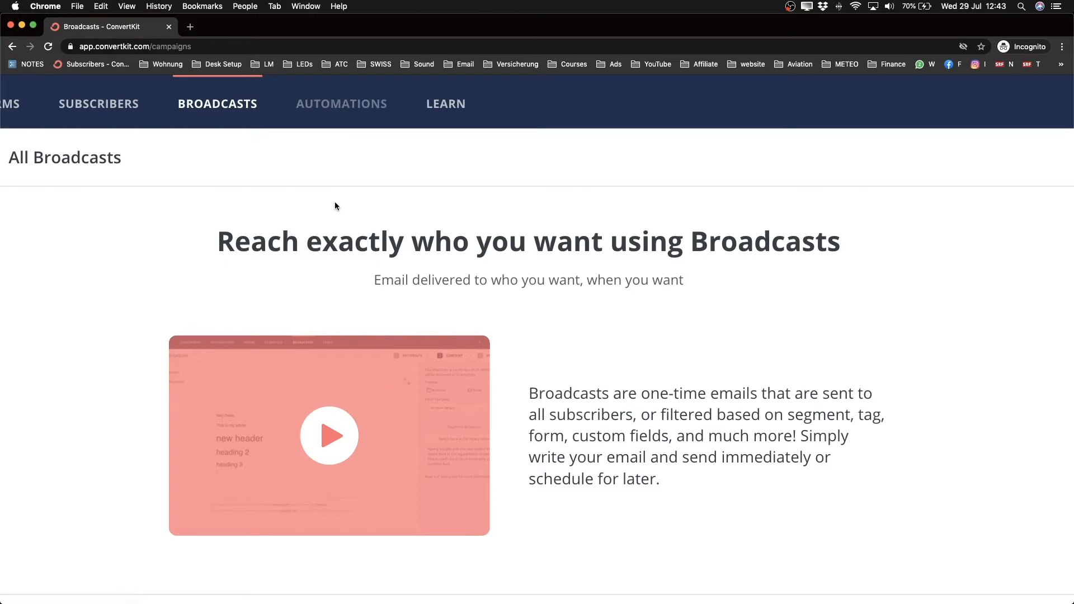
{"action": "mouse_move", "coordinate": [236, 104]}
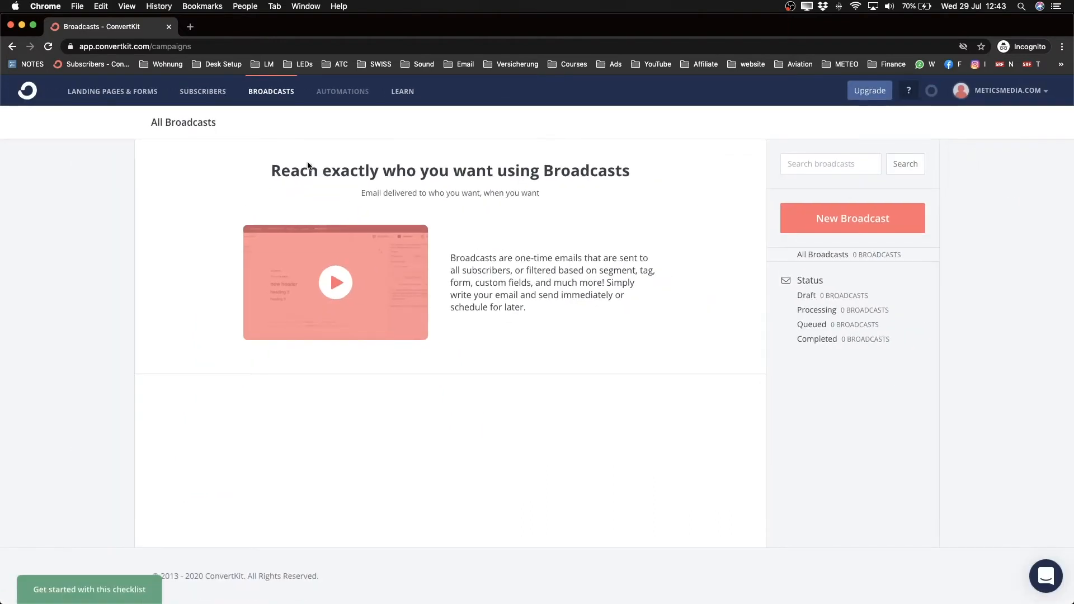
{"action": "mouse_move", "coordinate": [342, 90]}
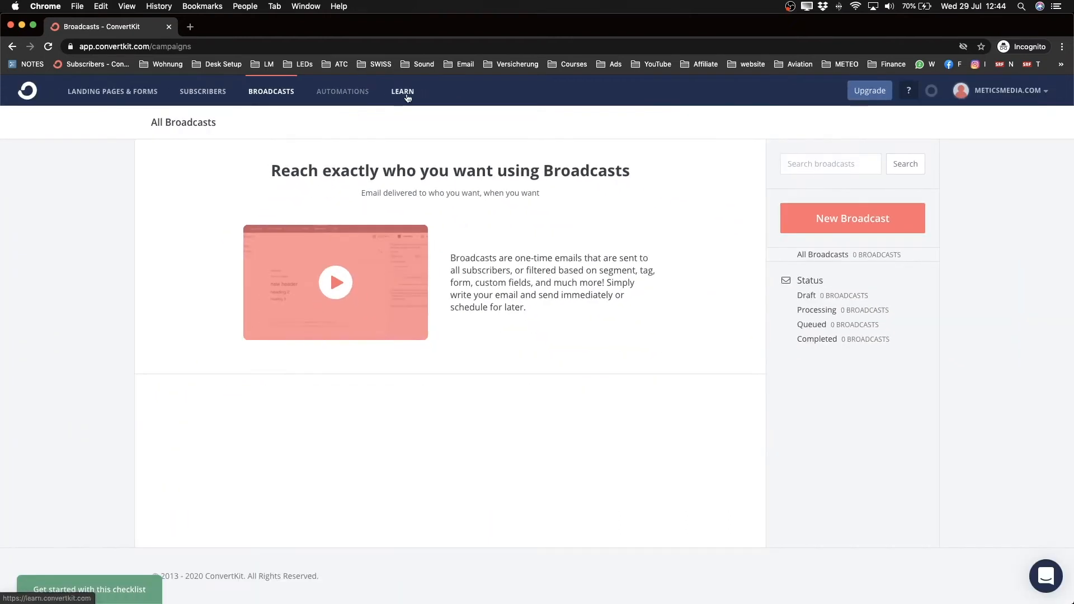
Browse the Learn Creator Pass courses page, then return to the Broadcasts overview.
{"action": "left_click", "coordinate": [402, 90]}
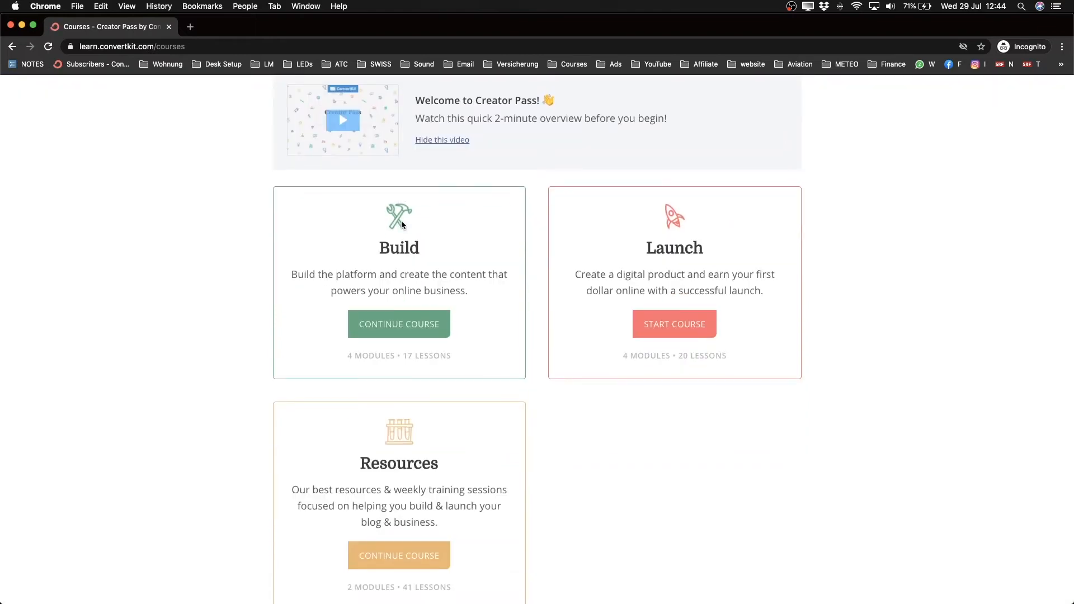
{"action": "mouse_move", "coordinate": [406, 273]}
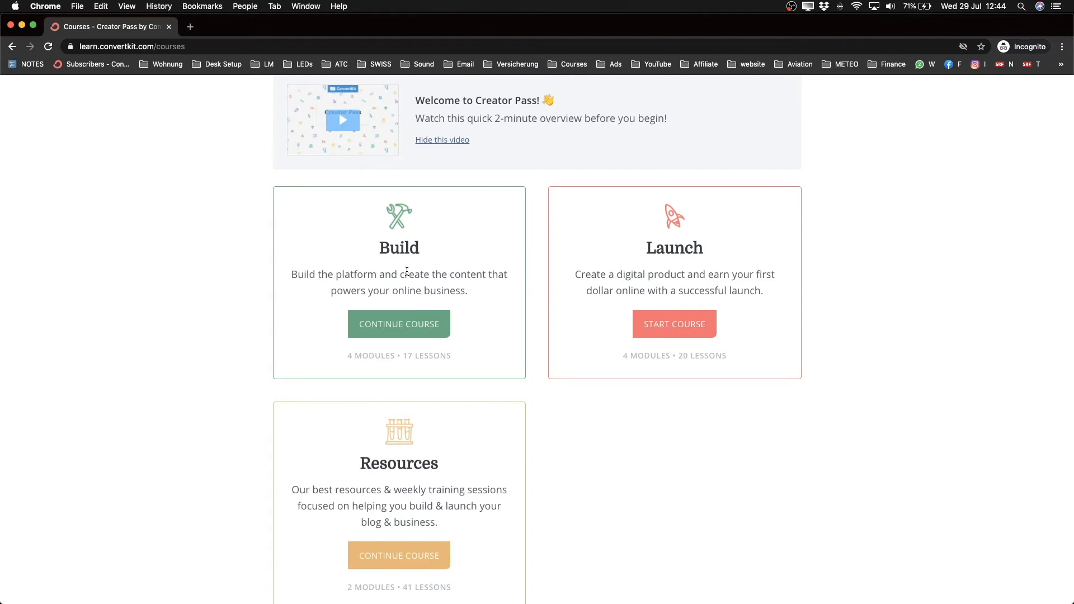
{"action": "mouse_move", "coordinate": [396, 283]}
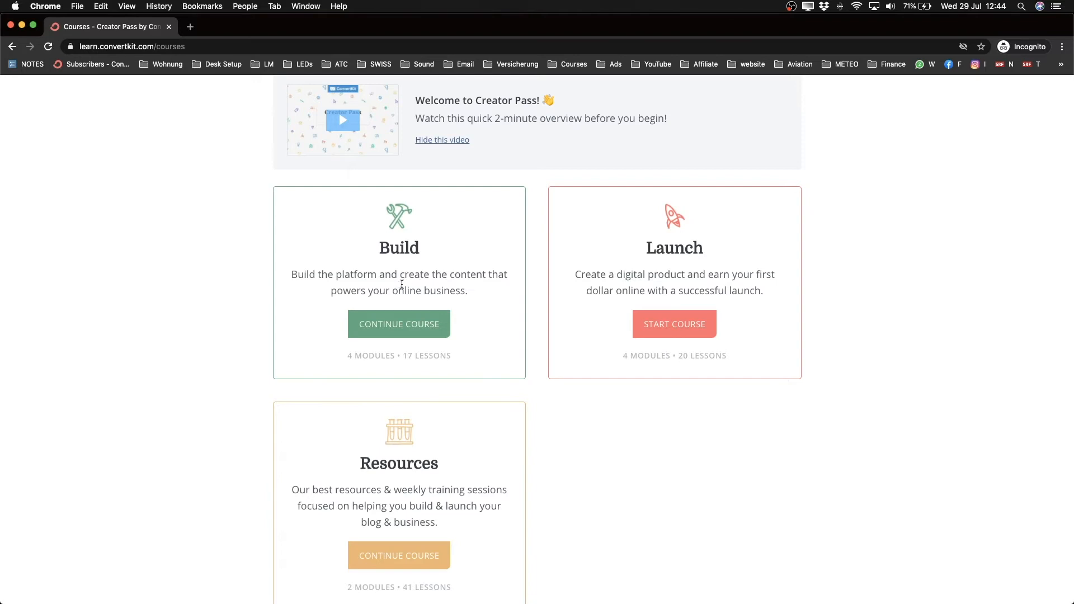
{"action": "mouse_move", "coordinate": [444, 303]}
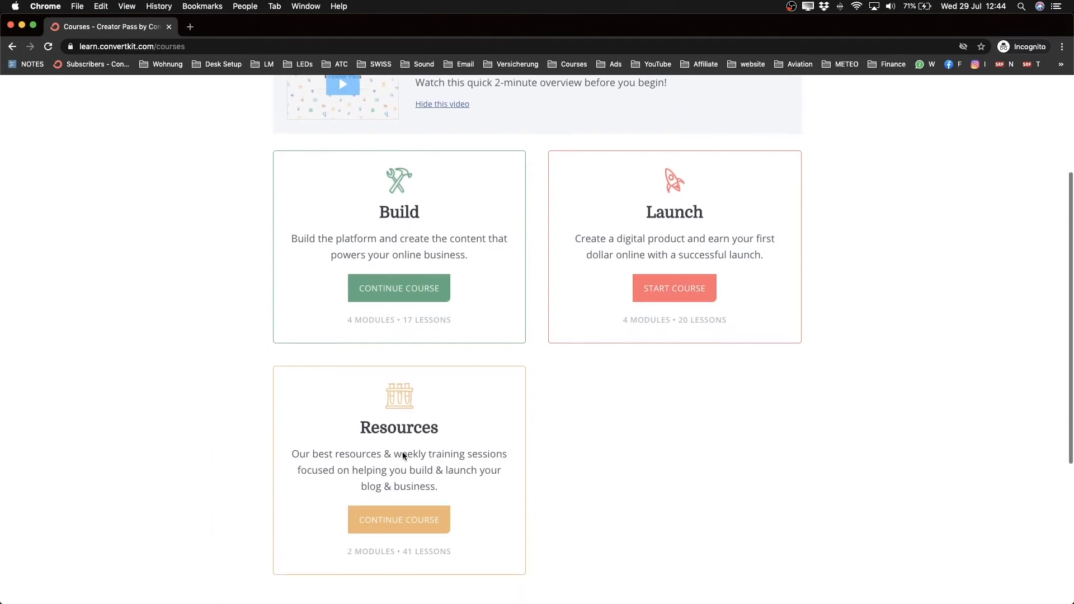
{"action": "scroll", "scroll_direction": "up", "scroll_amount": 3}
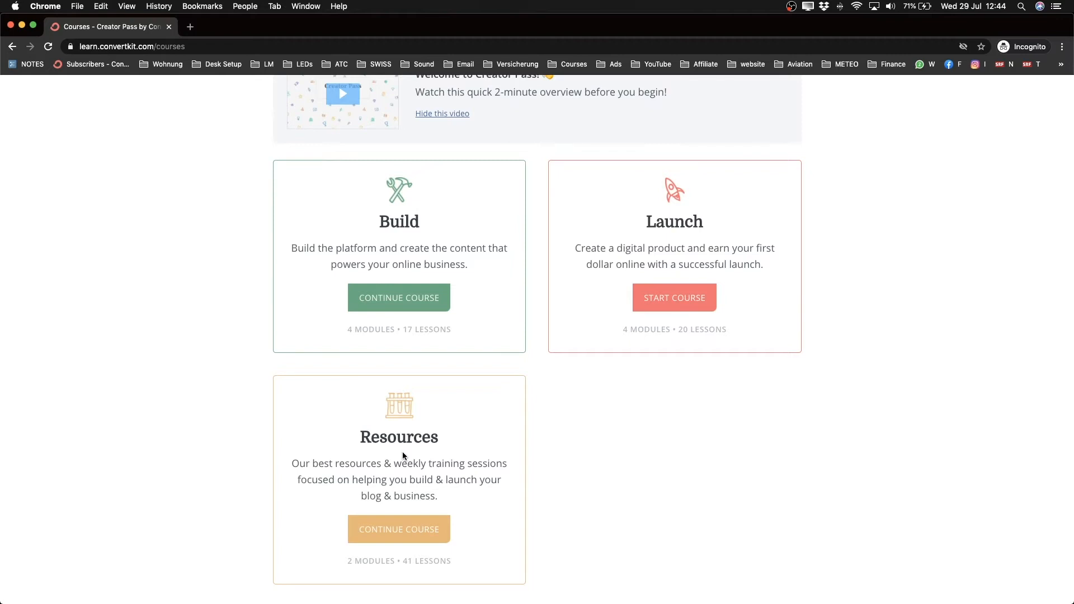
{"action": "scroll", "scroll_direction": "up", "scroll_amount": 3}
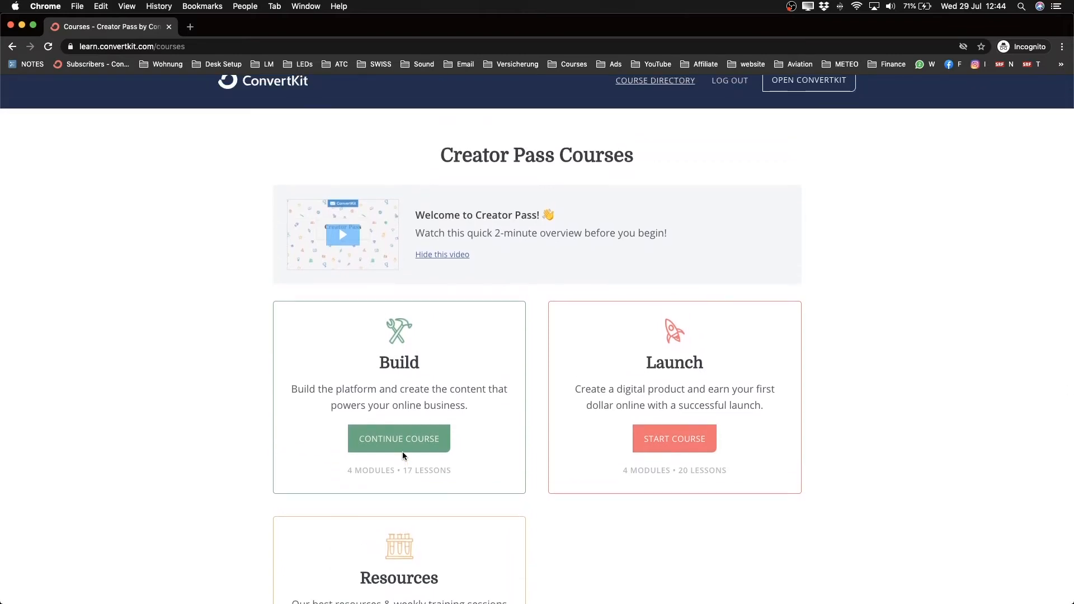
{"action": "mouse_move", "coordinate": [478, 410]}
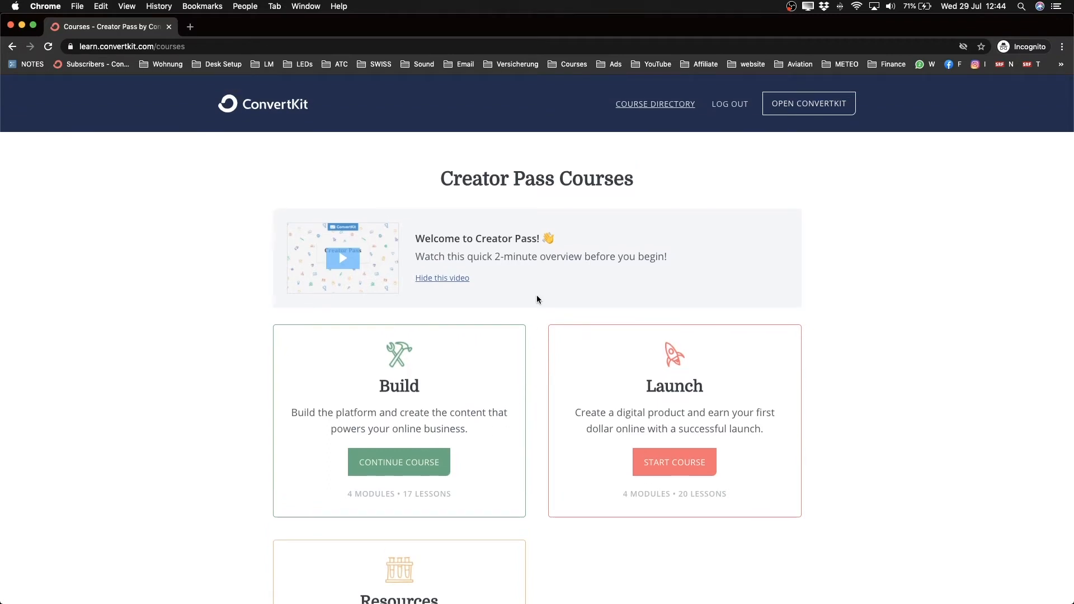
{"action": "scroll", "scroll_direction": "down", "scroll_amount": 3}
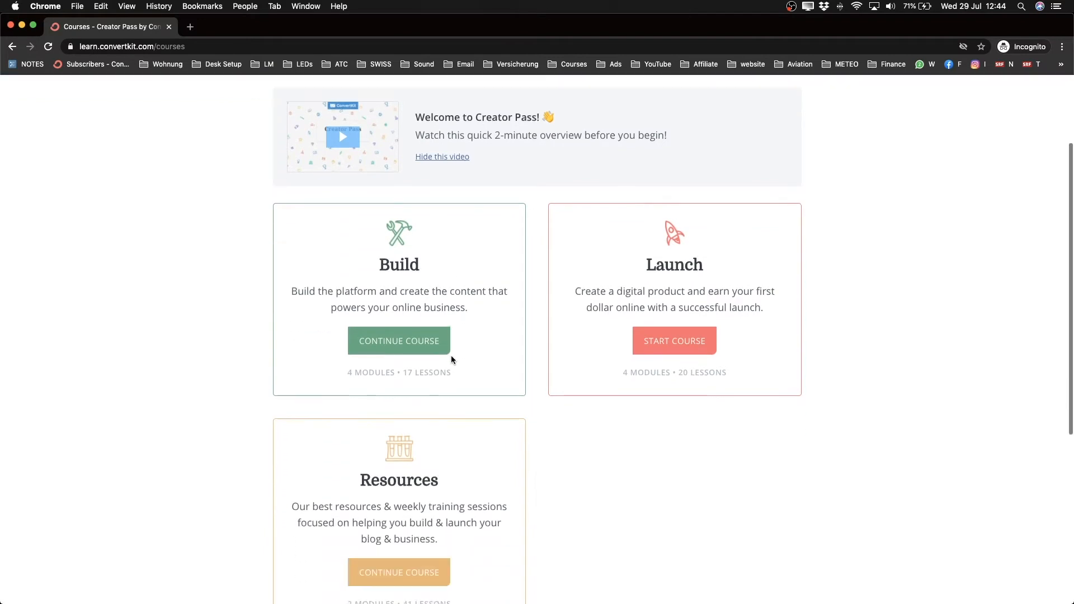
{"action": "scroll", "scroll_direction": "up", "scroll_amount": 3}
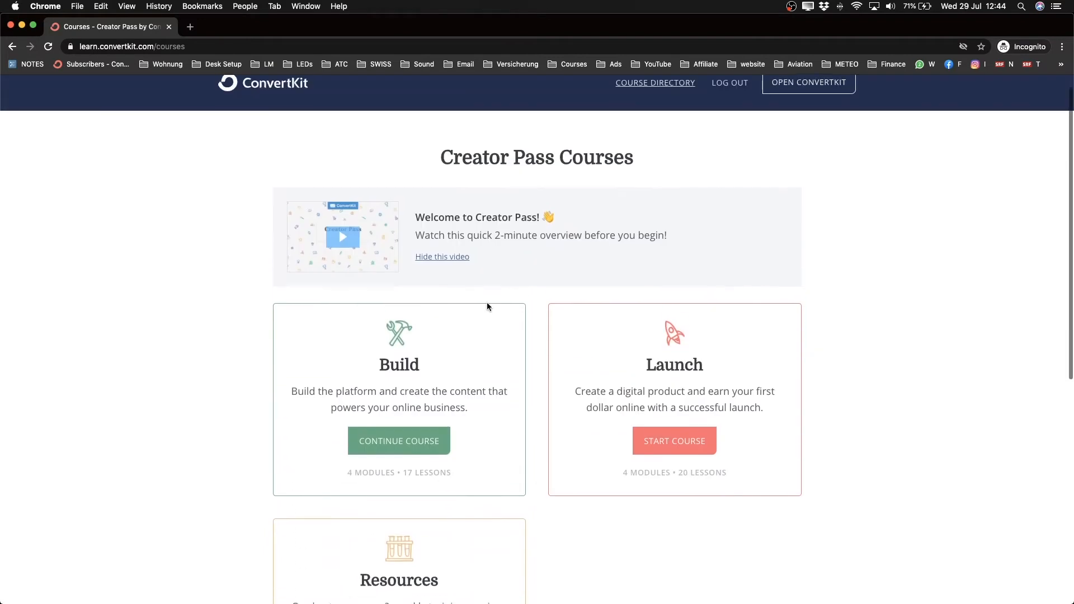
{"action": "left_click", "coordinate": [807, 81]}
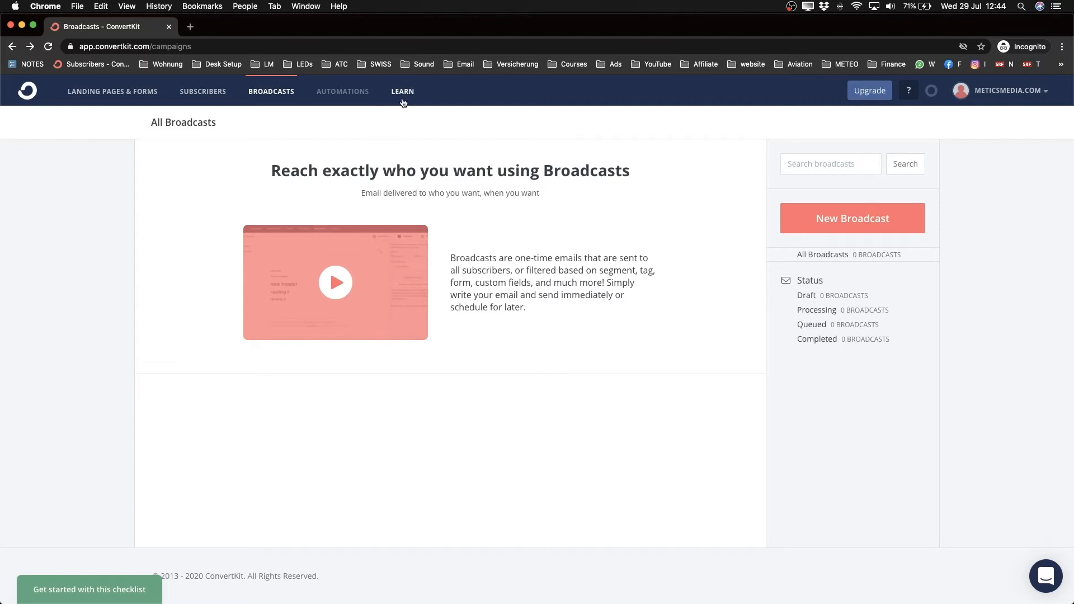
{"action": "mouse_move", "coordinate": [600, 148]}
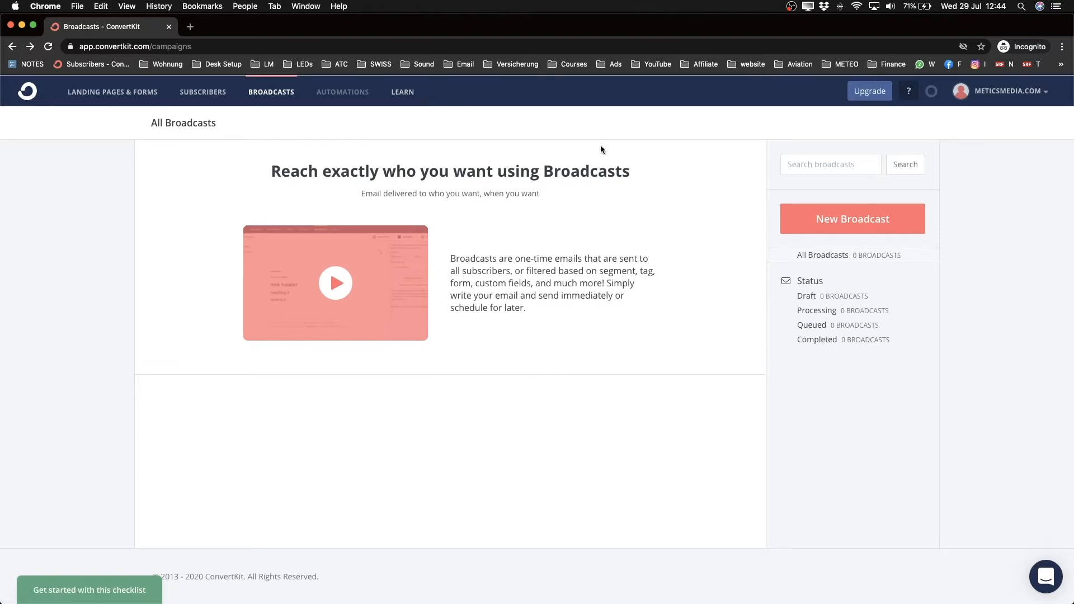
{"action": "mouse_move", "coordinate": [998, 103]}
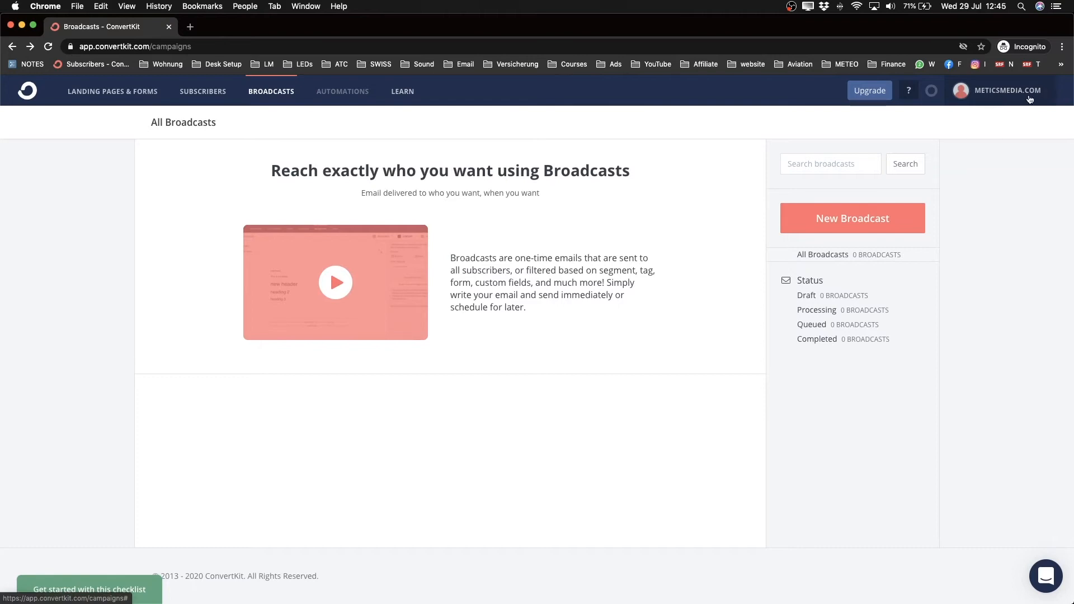
{"action": "left_click", "coordinate": [1004, 89]}
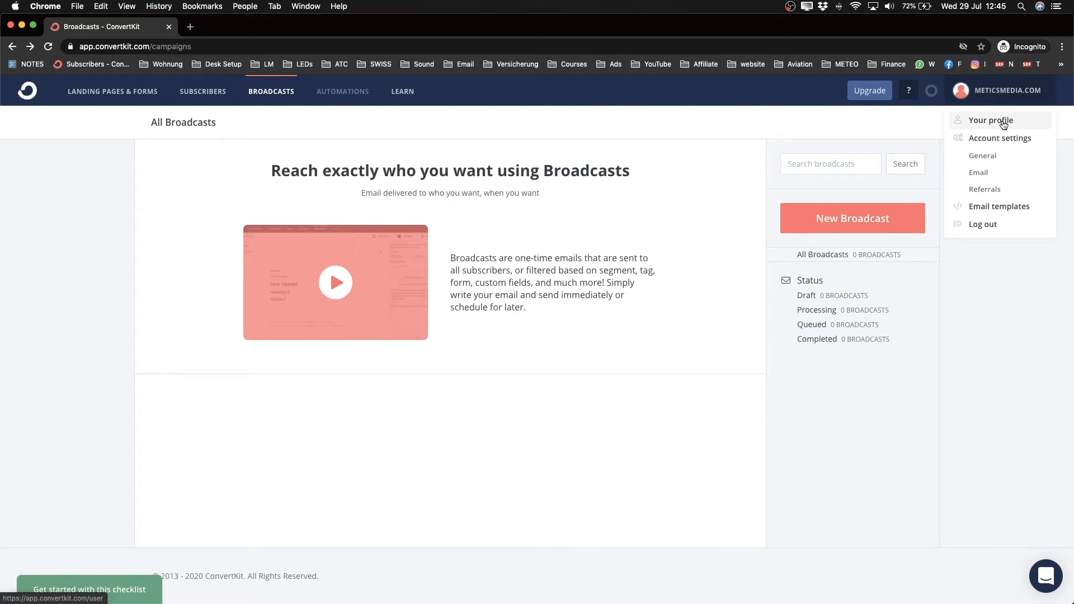
{"action": "mouse_move", "coordinate": [998, 137]}
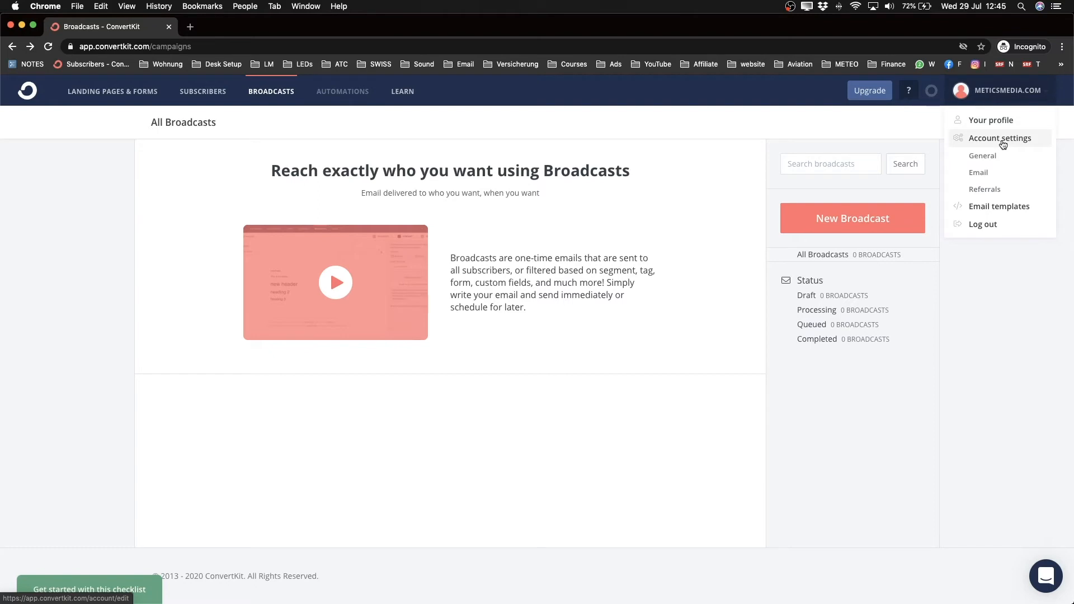
{"action": "left_click", "coordinate": [1001, 329]}
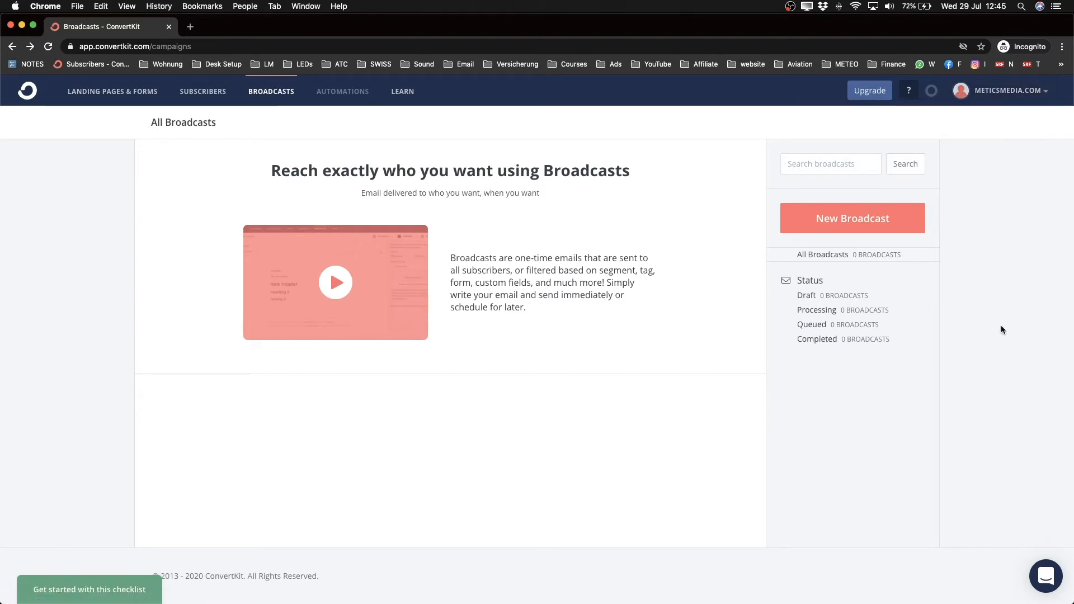
{"action": "mouse_move", "coordinate": [1045, 574]}
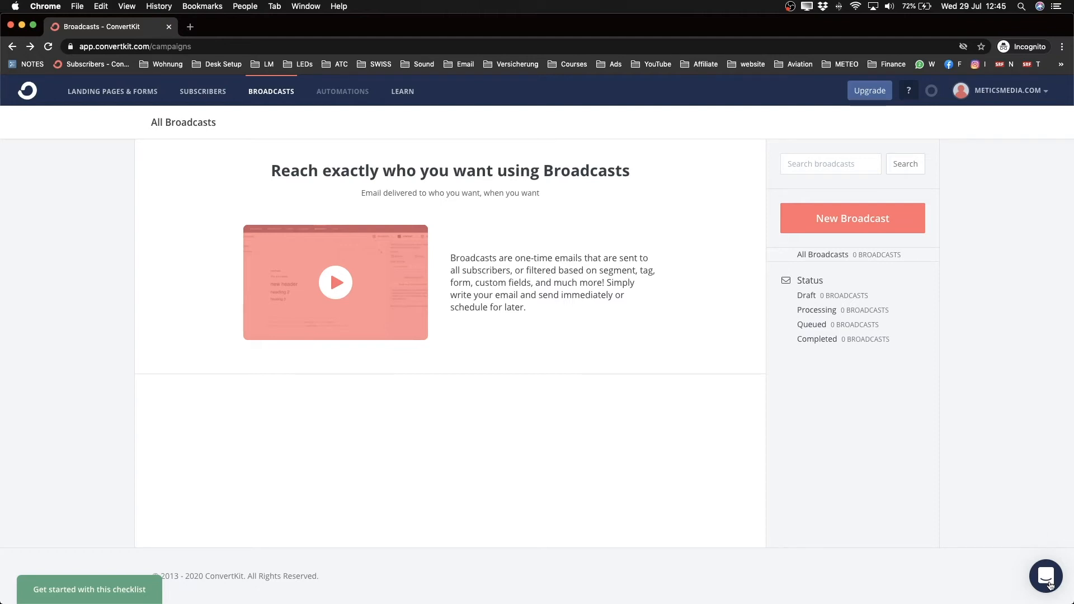
{"action": "left_click", "coordinate": [1045, 577]}
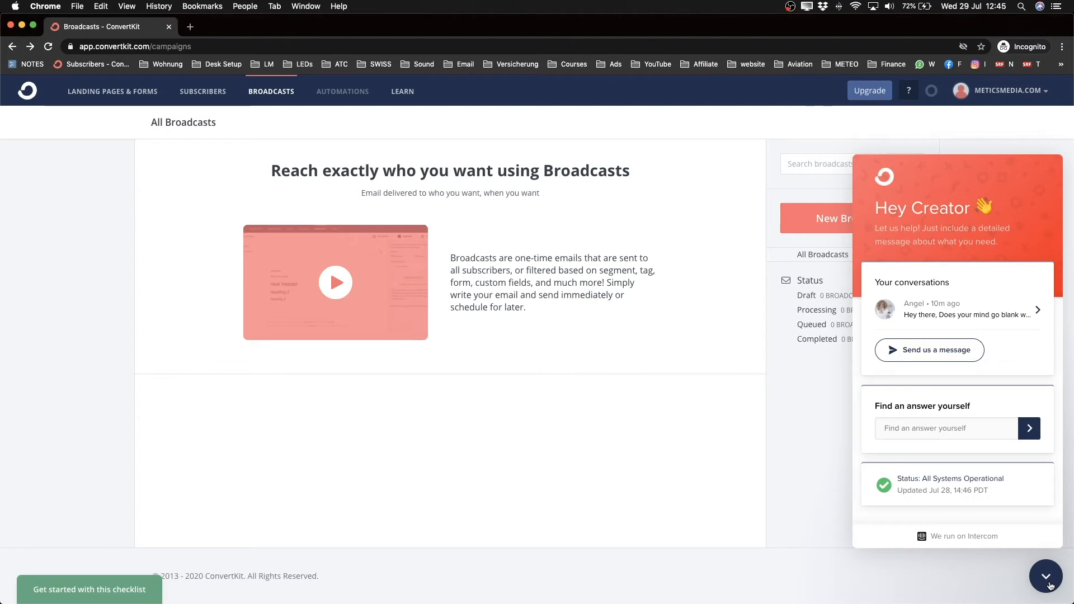
{"action": "left_click", "coordinate": [1046, 576]}
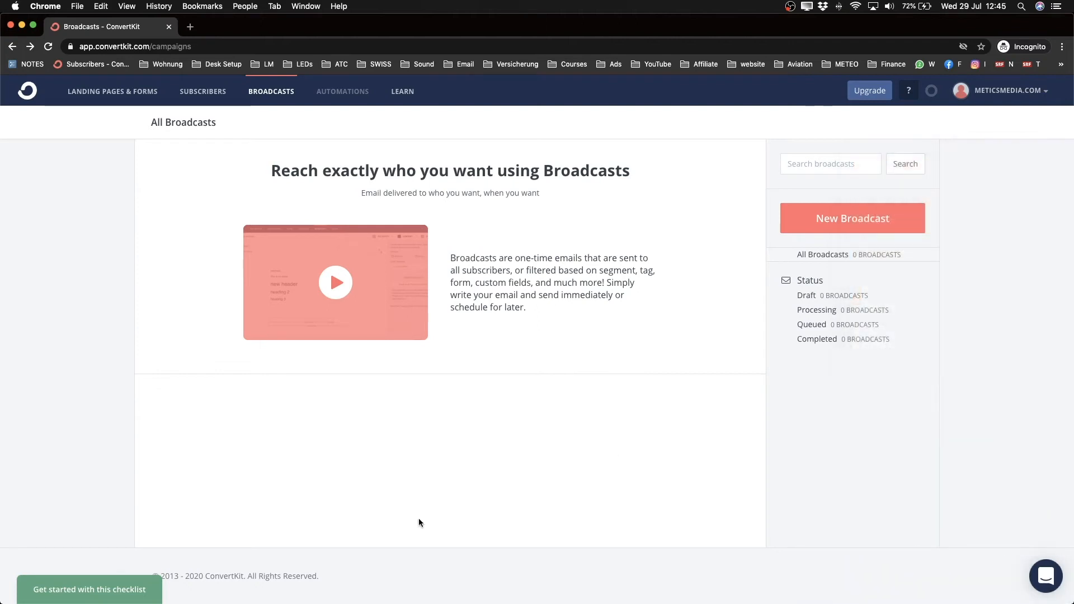
{"action": "left_click", "coordinate": [89, 590]}
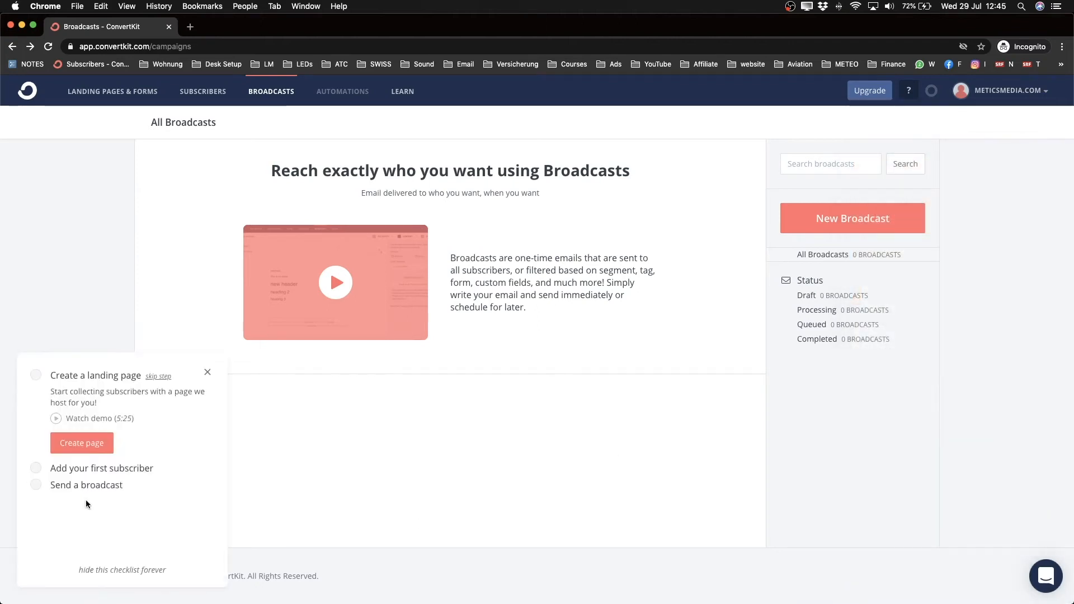
{"action": "mouse_move", "coordinate": [116, 493]}
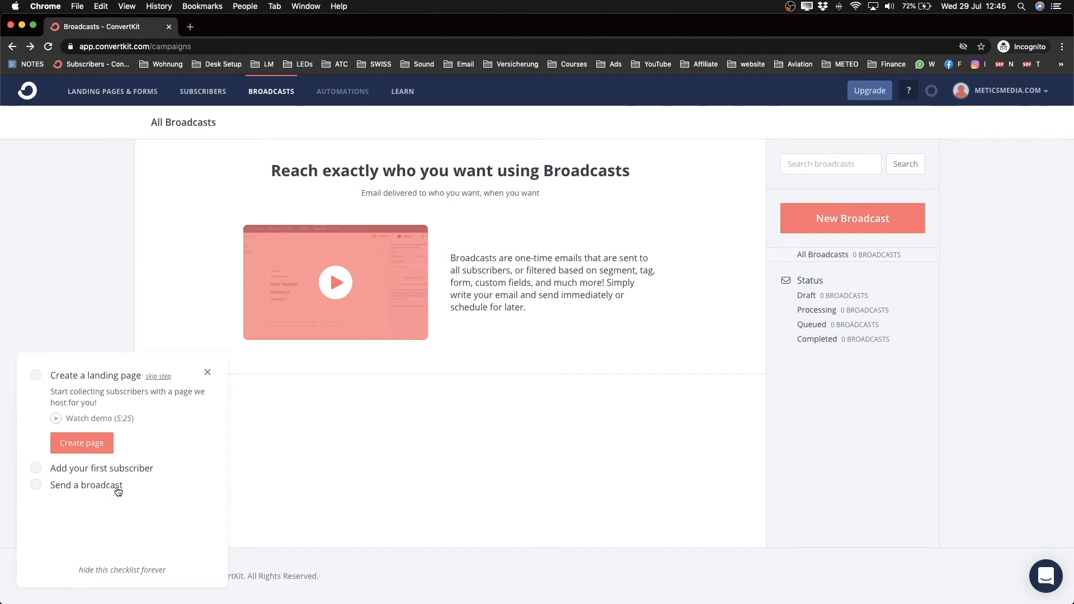
{"action": "mouse_move", "coordinate": [207, 376]}
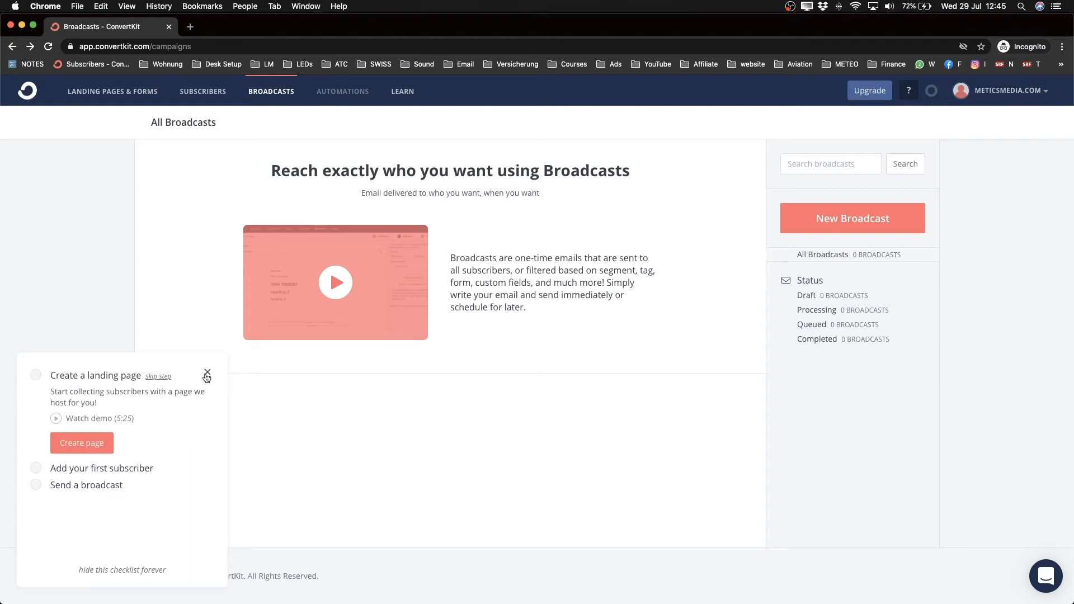
{"action": "left_click", "coordinate": [207, 373]}
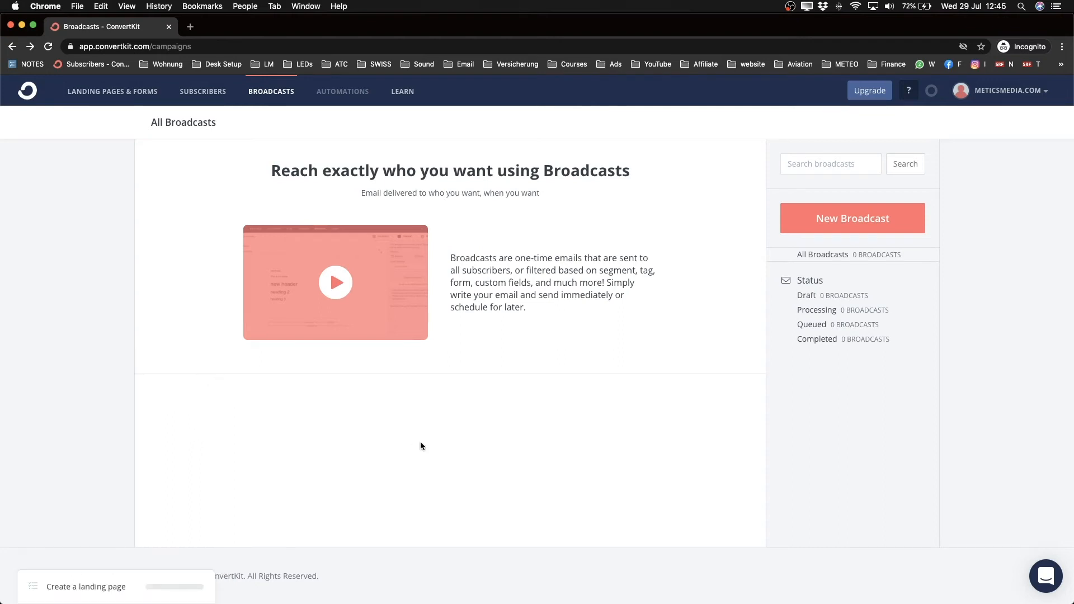
{"action": "mouse_move", "coordinate": [452, 393]}
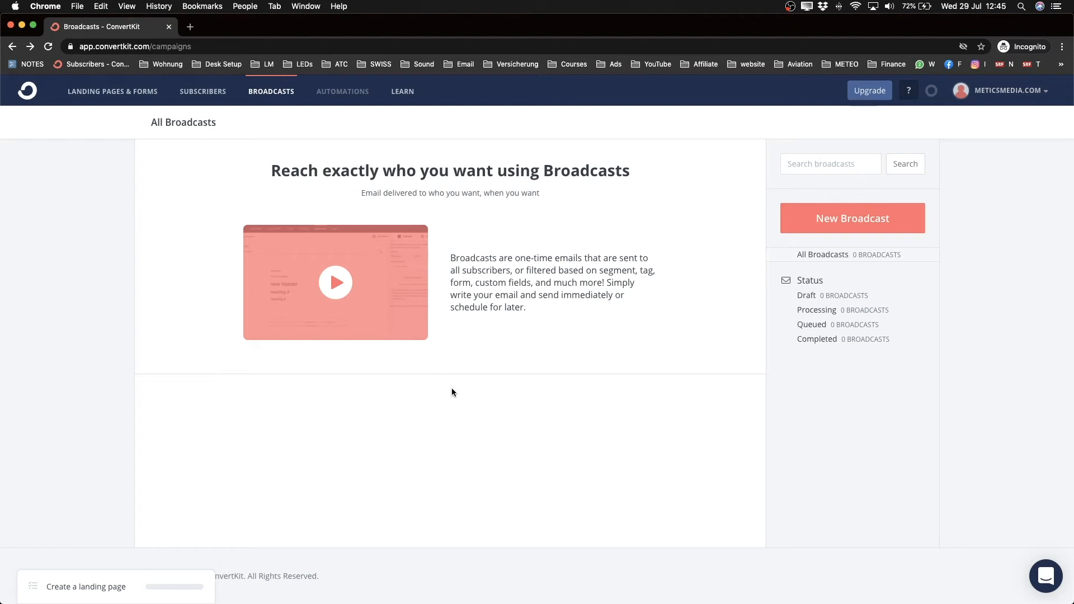
{"action": "mouse_move", "coordinate": [504, 374]}
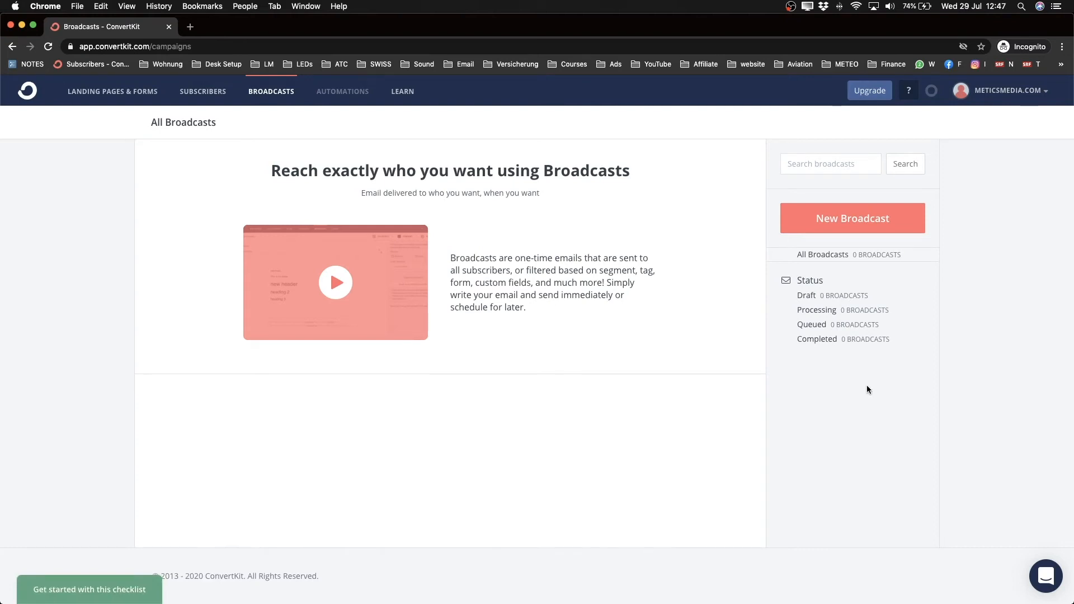
Choose Account settings from the account name dropdown at the top right.
{"action": "left_click", "coordinate": [1001, 90]}
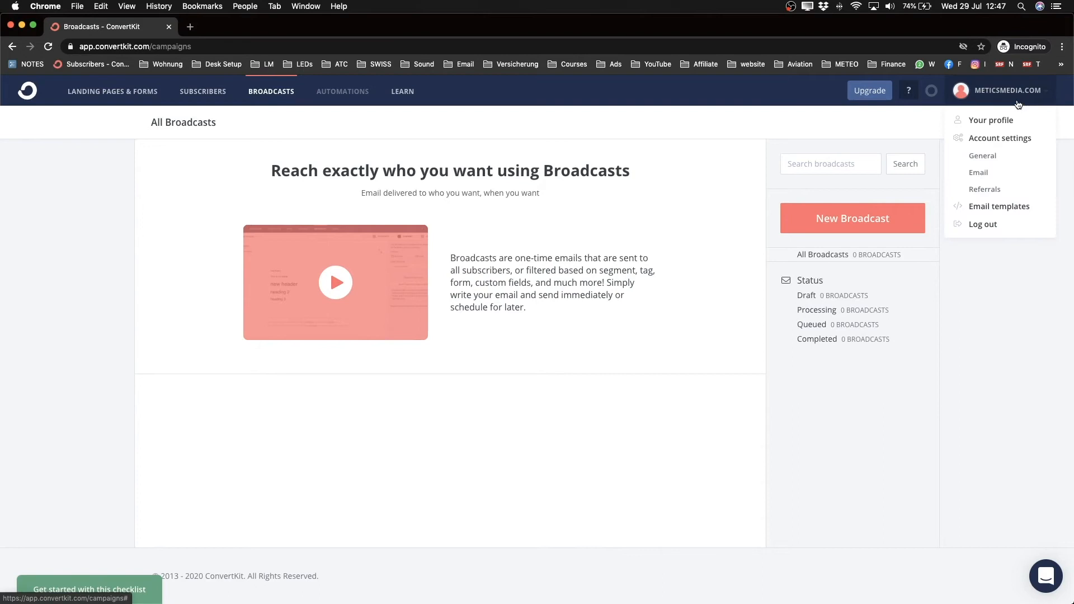
{"action": "mouse_move", "coordinate": [999, 137]}
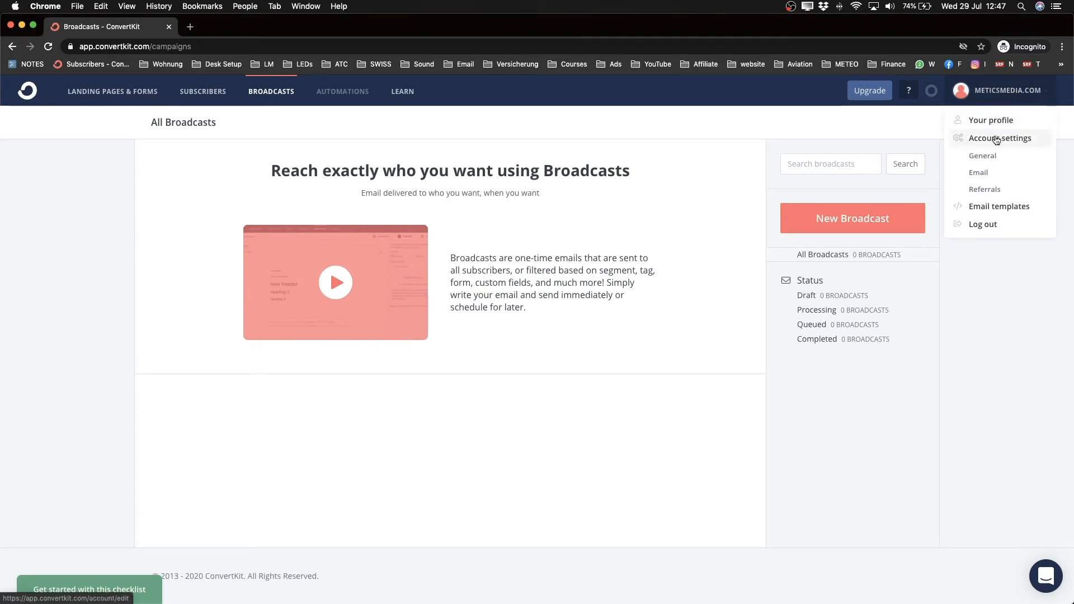
{"action": "left_click", "coordinate": [999, 137]}
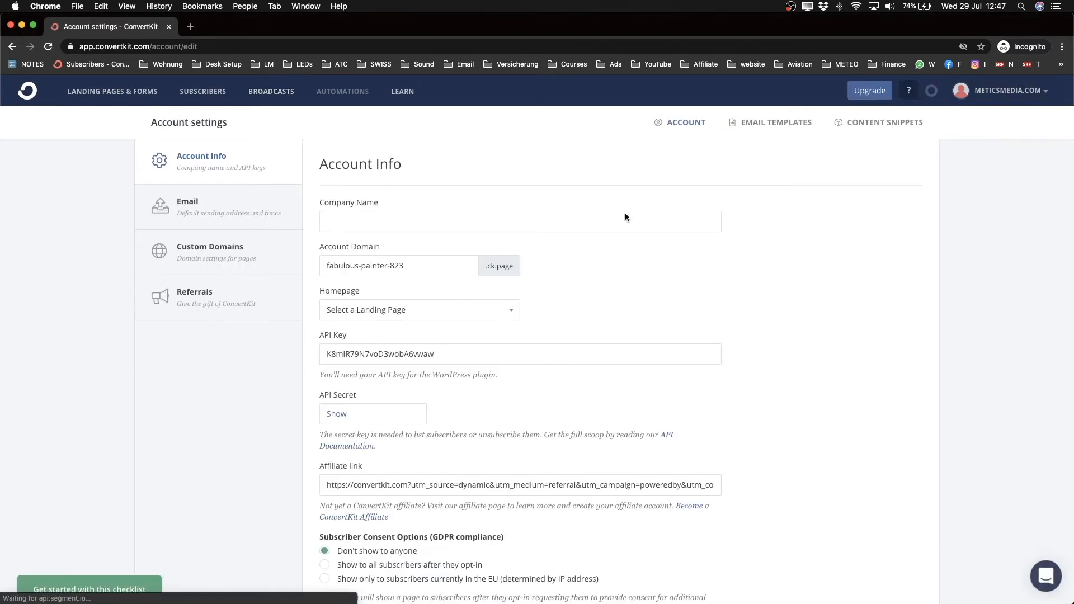
{"action": "mouse_move", "coordinate": [202, 207]}
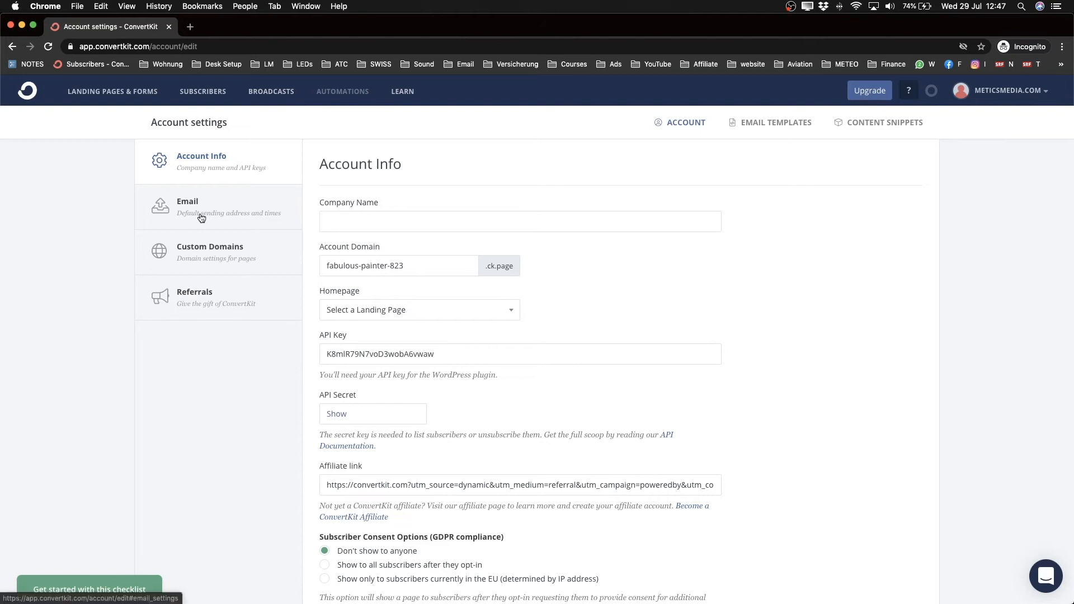
Show the Email settings and start adding a new From address.
{"action": "left_click", "coordinate": [188, 202]}
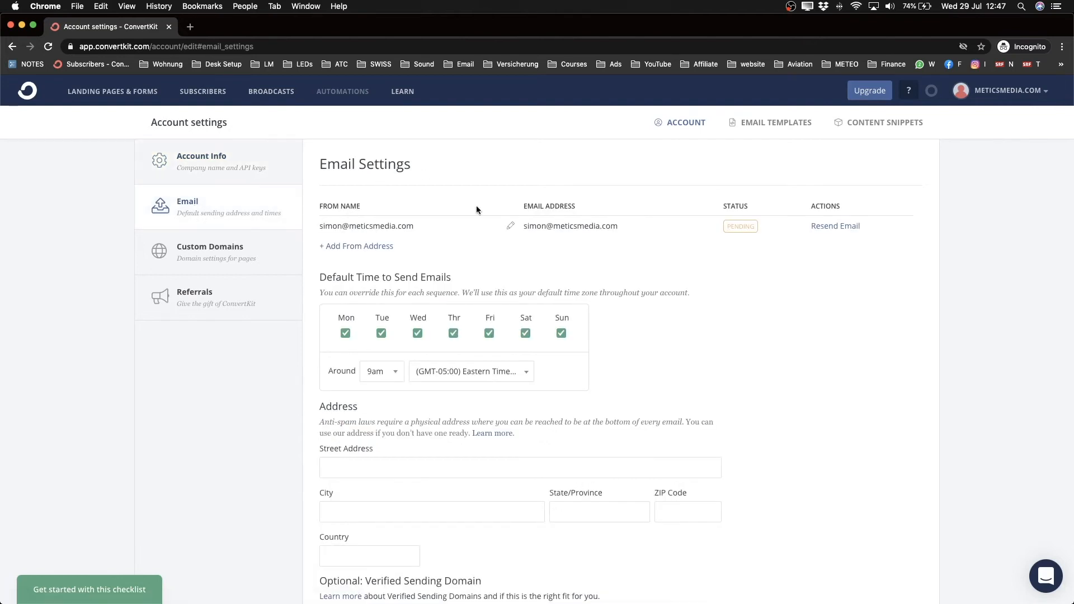
{"action": "mouse_move", "coordinate": [568, 258]}
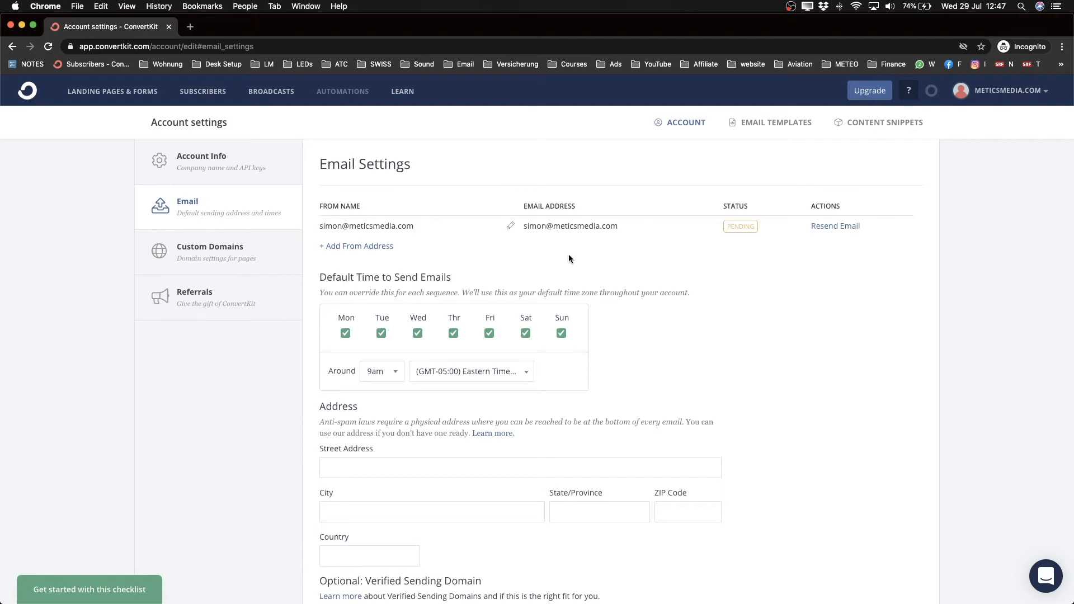
{"action": "mouse_move", "coordinate": [414, 245]}
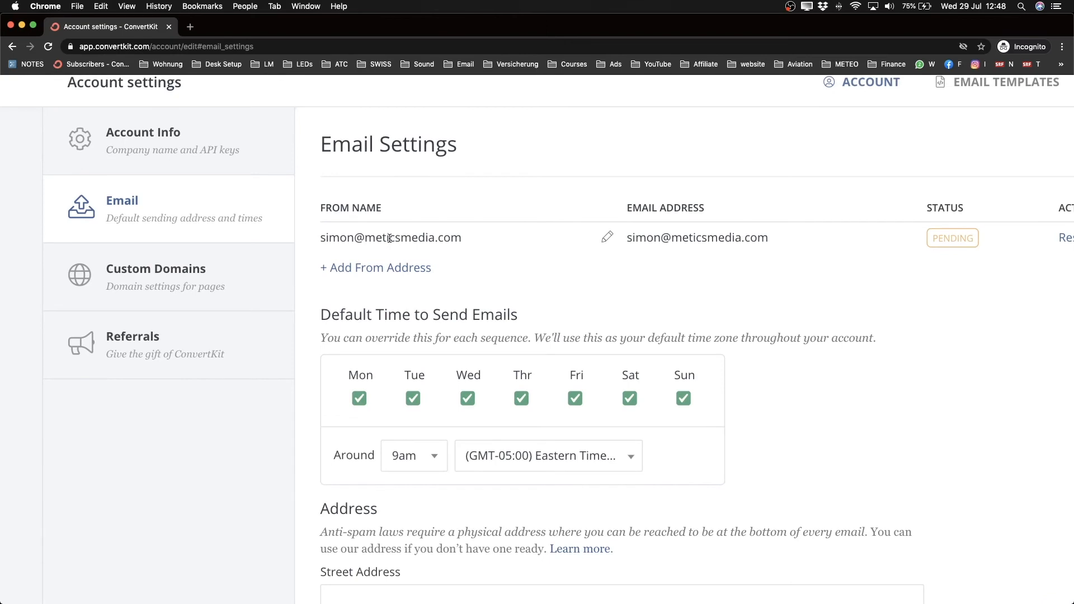
{"action": "scroll", "scroll_direction": "down", "scroll_amount": 3}
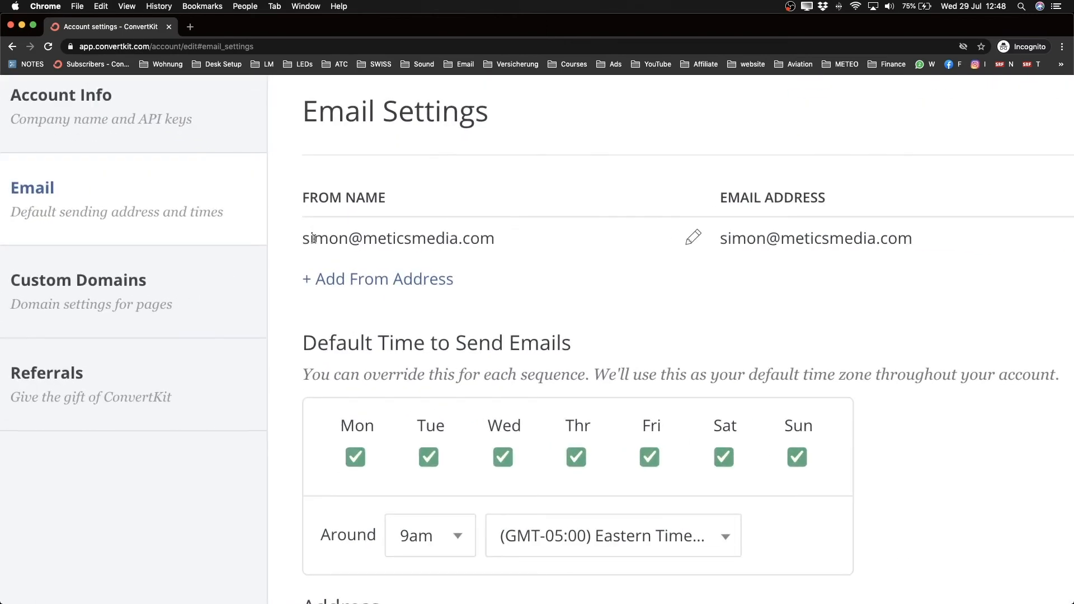
{"action": "mouse_move", "coordinate": [488, 246]}
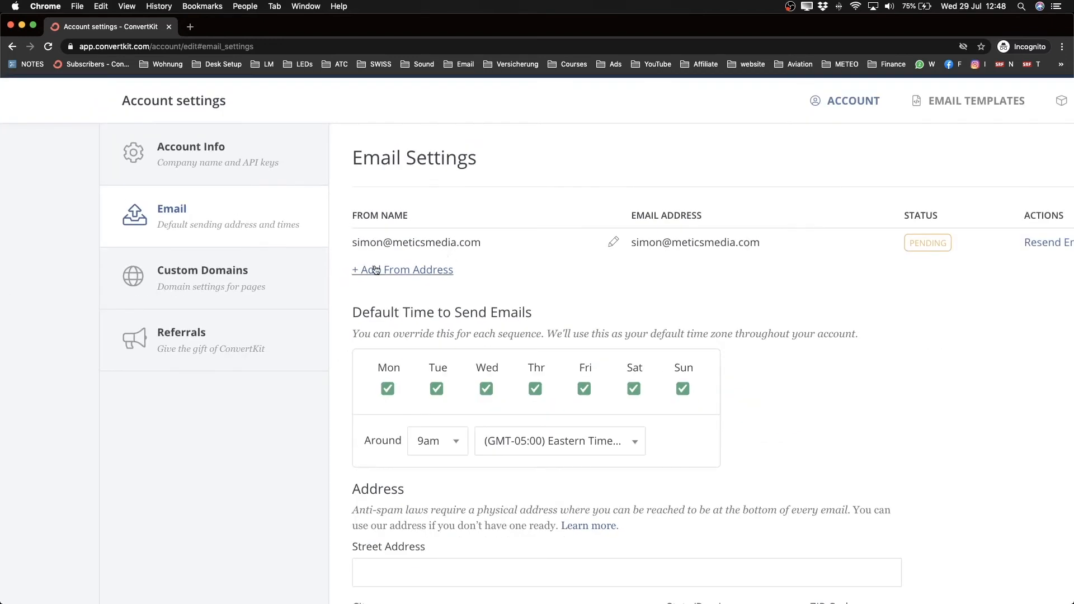
{"action": "left_click", "coordinate": [401, 269]}
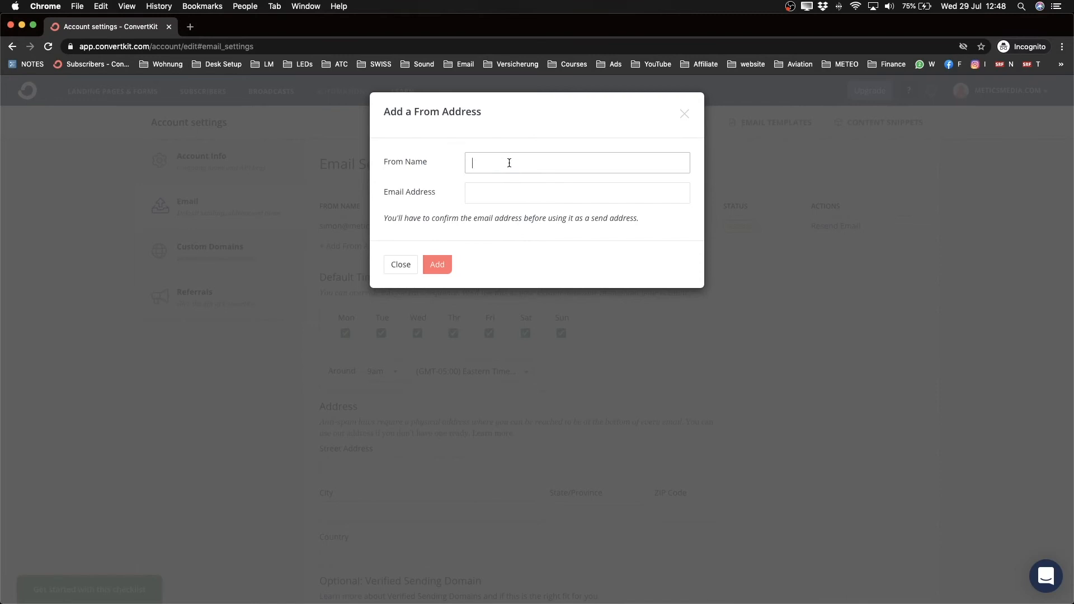
{"action": "type", "text": "Simon Gorge"}
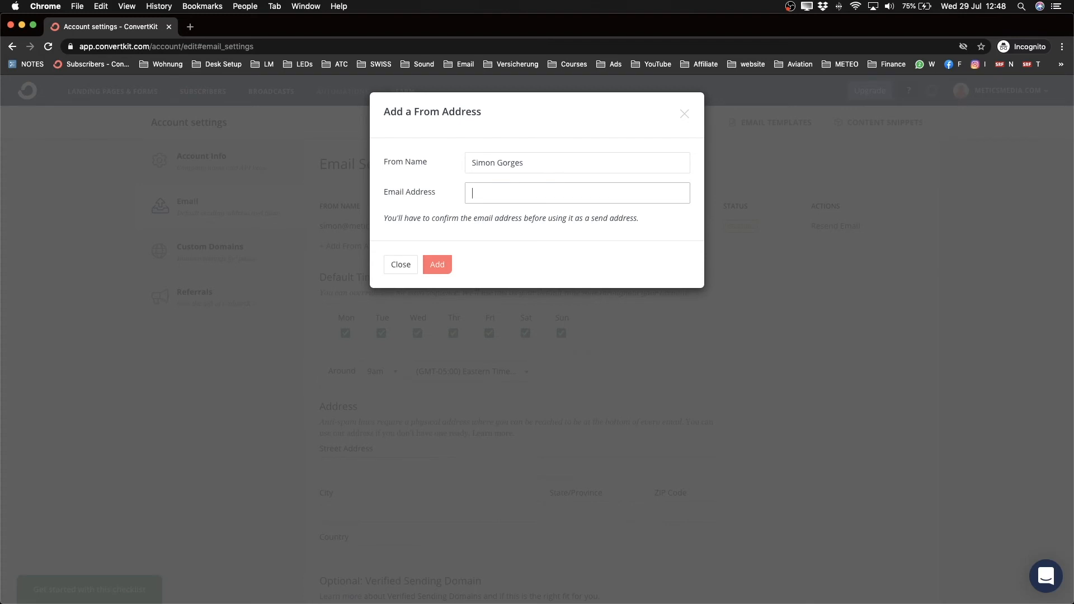
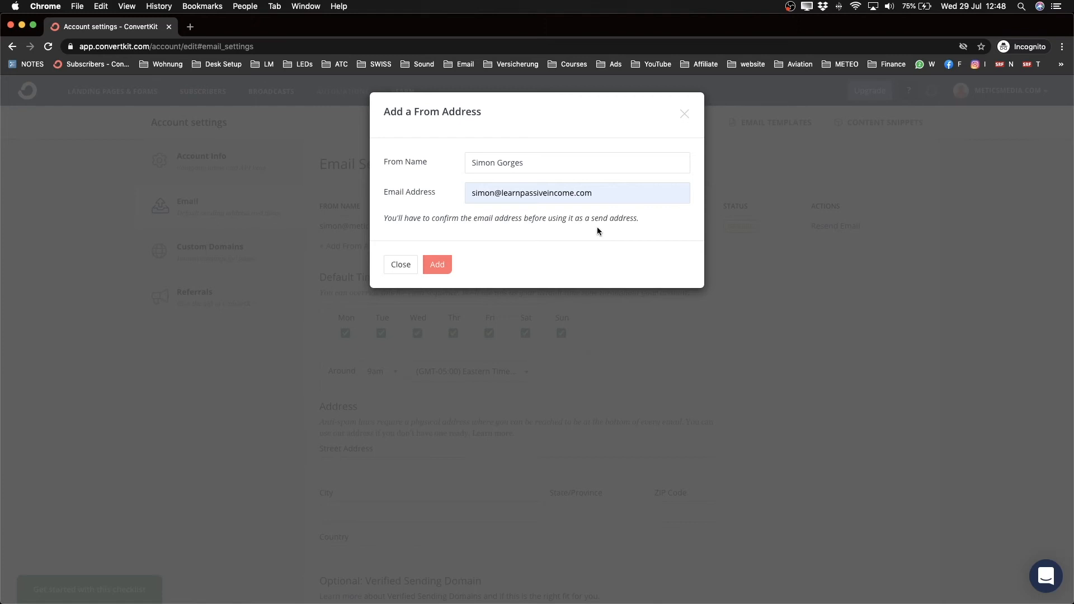
{"action": "mouse_move", "coordinate": [485, 245]}
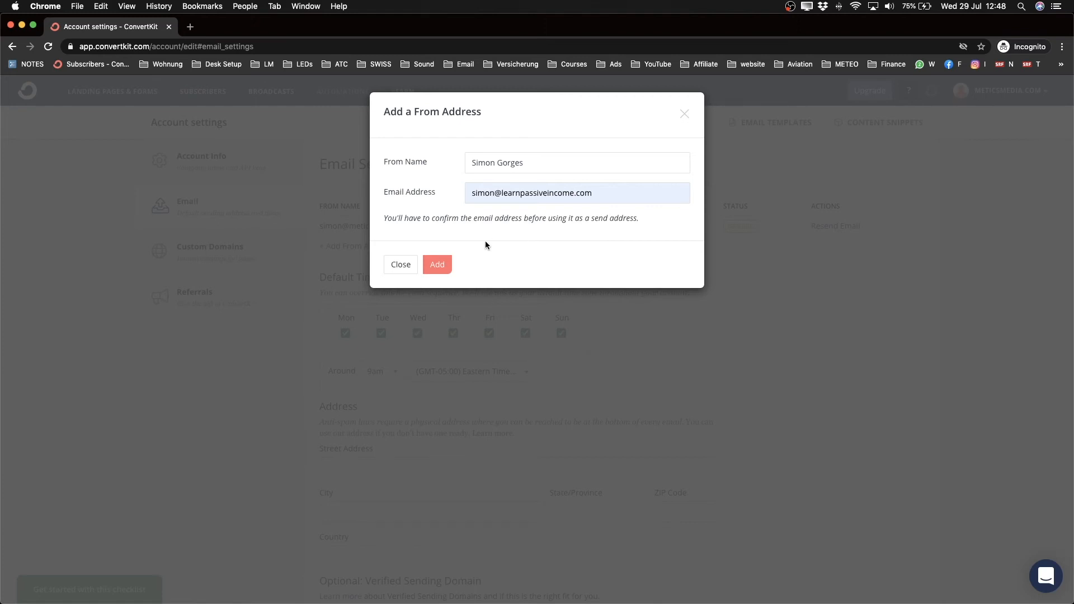
{"action": "left_click", "coordinate": [437, 264]}
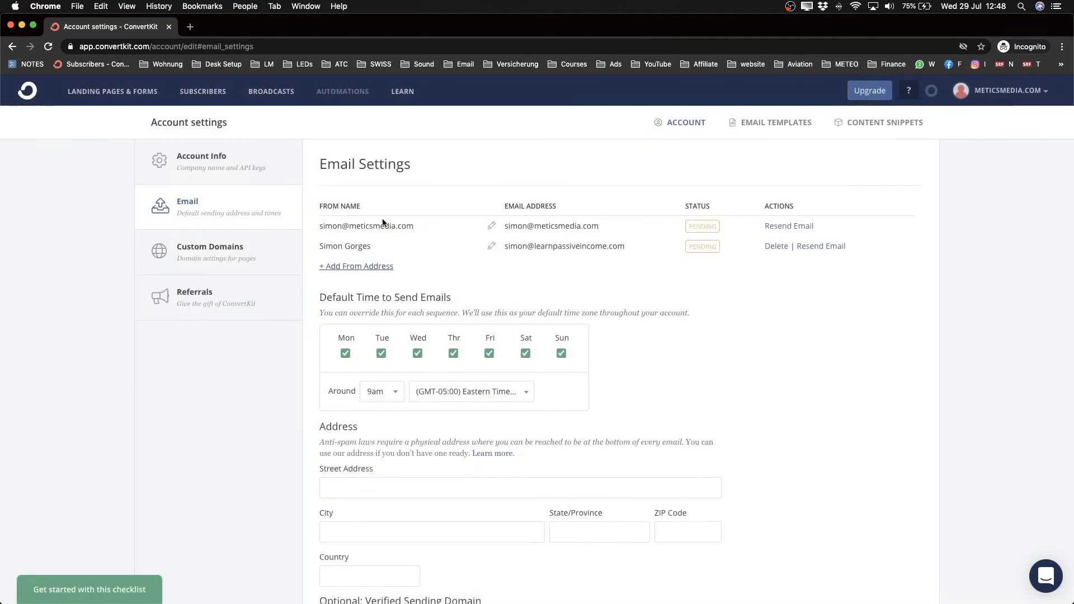
{"action": "mouse_move", "coordinate": [551, 250]}
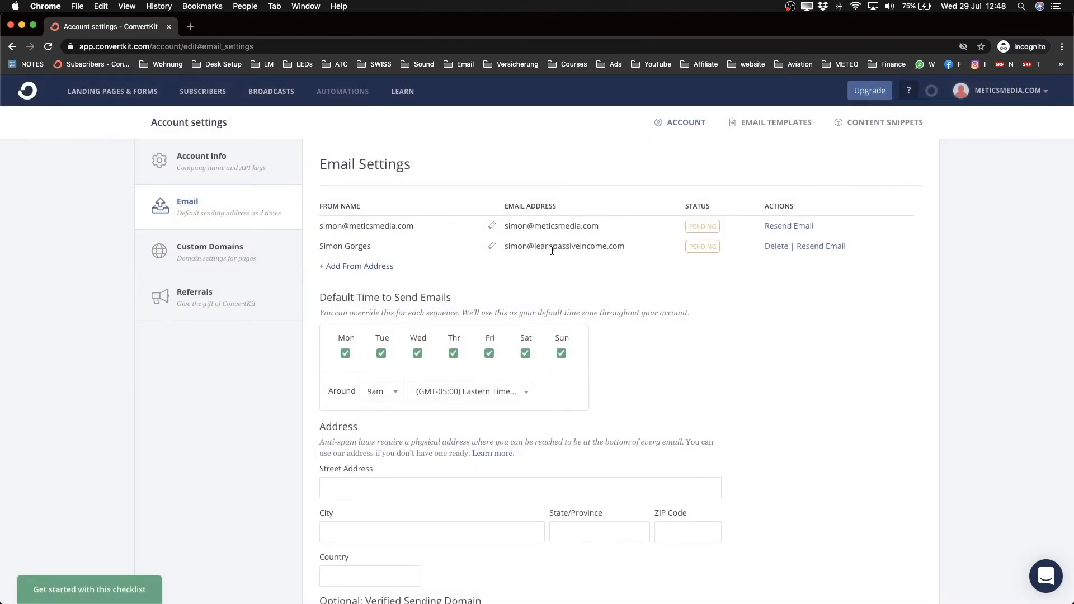
{"action": "mouse_move", "coordinate": [619, 239]}
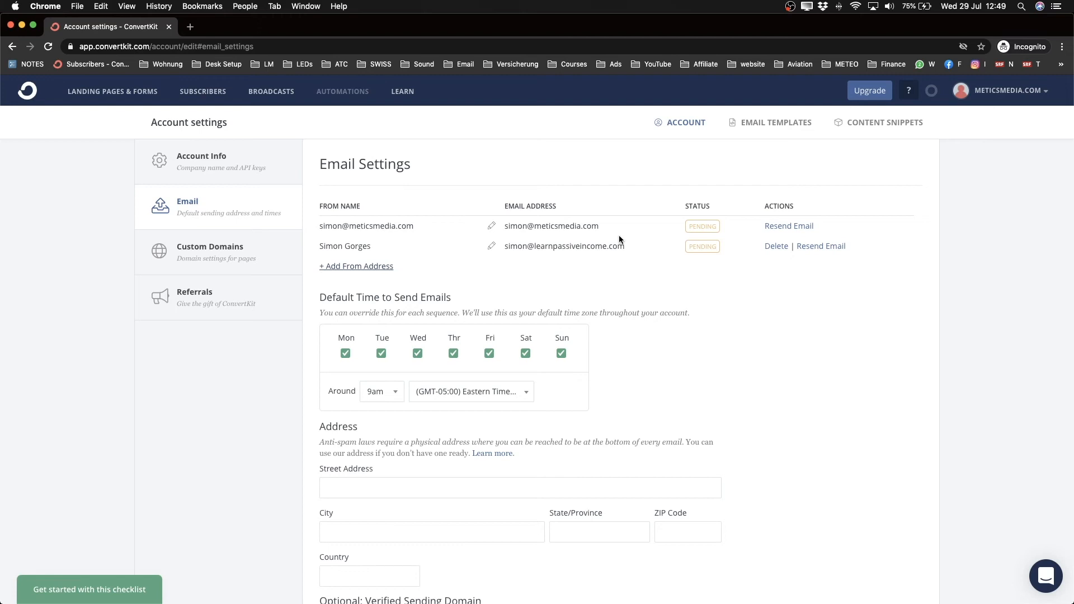
{"action": "mouse_move", "coordinate": [544, 246]}
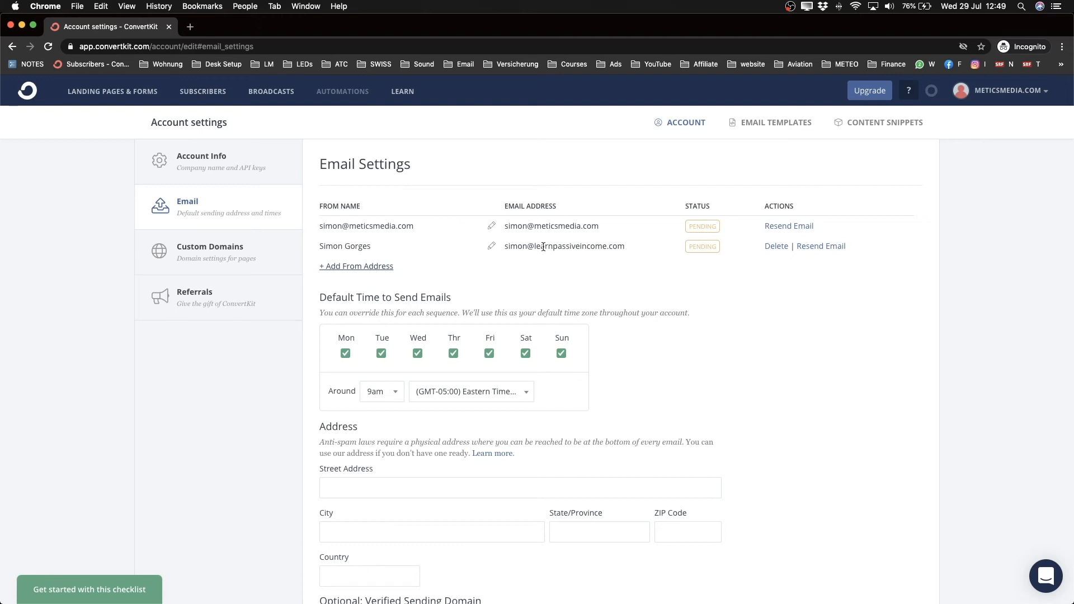
{"action": "double_click", "coordinate": [564, 246]}
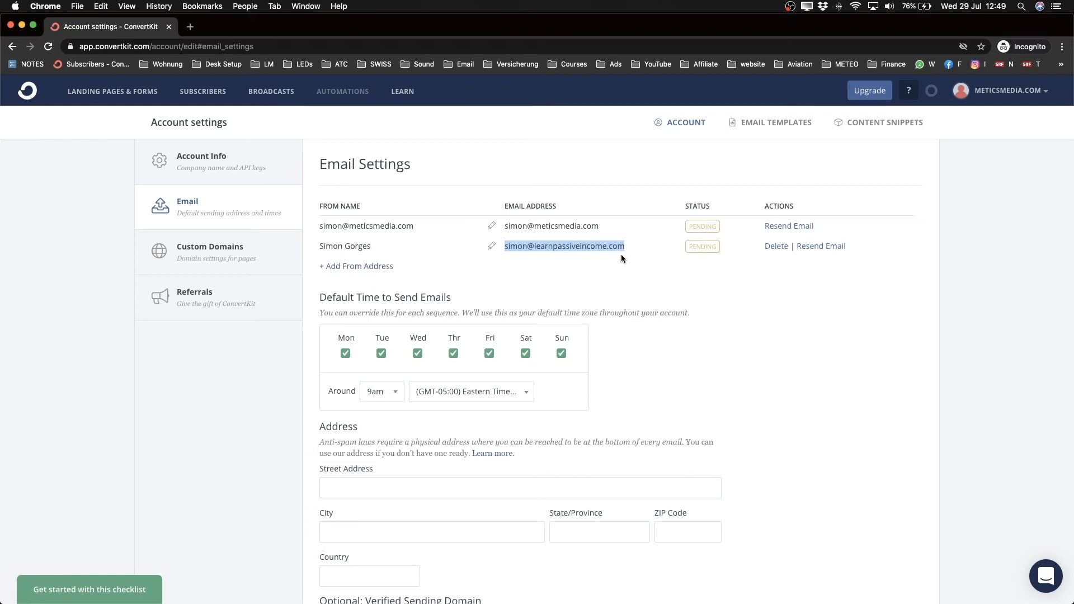
{"action": "mouse_move", "coordinate": [637, 251]}
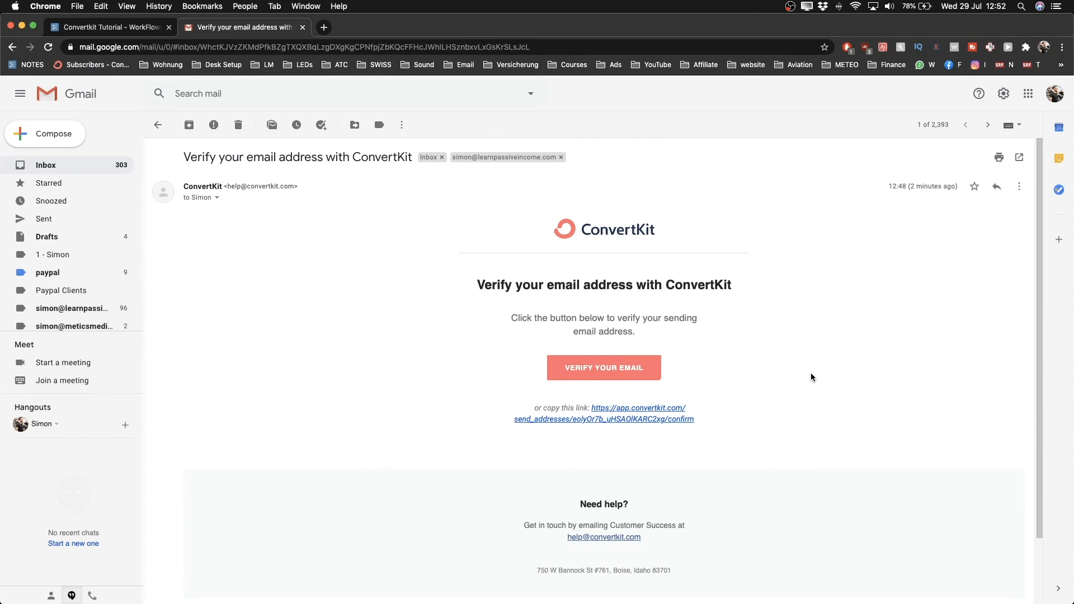
{"action": "mouse_move", "coordinate": [662, 241]}
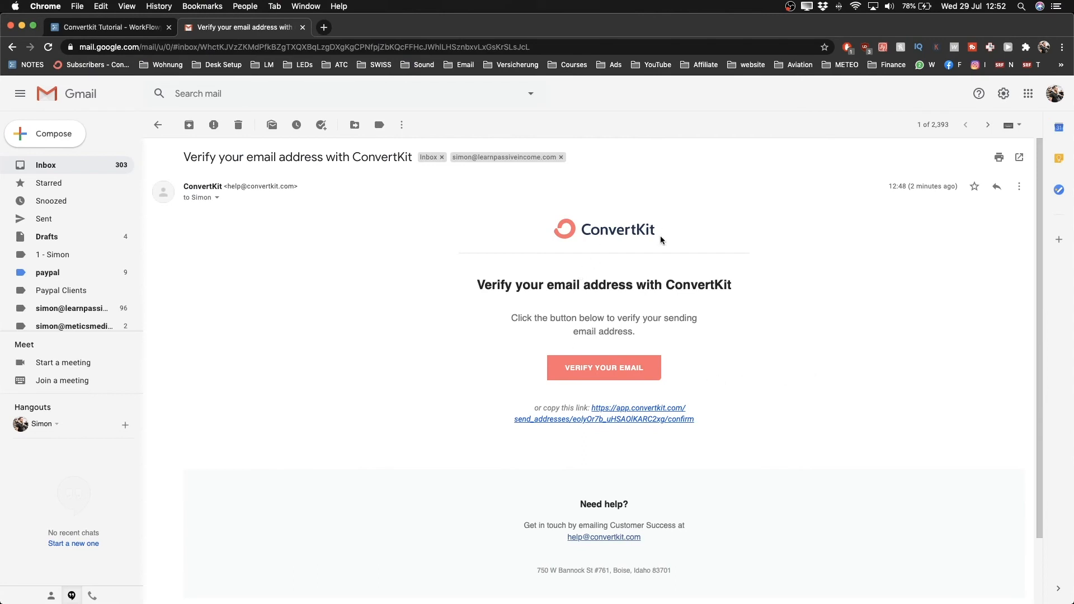
{"action": "mouse_move", "coordinate": [737, 273]}
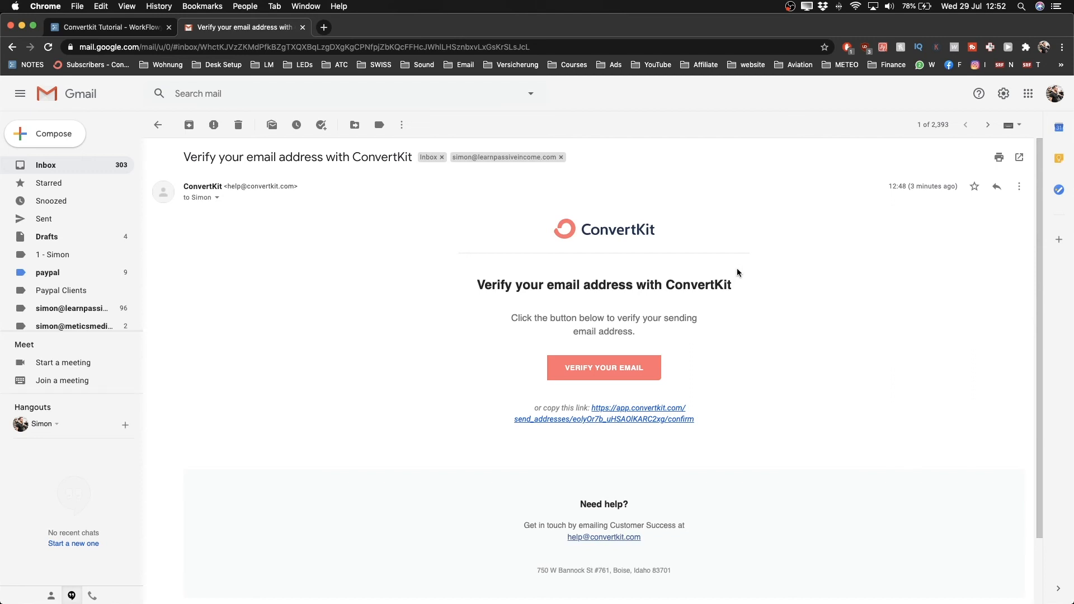
{"action": "mouse_move", "coordinate": [621, 326]}
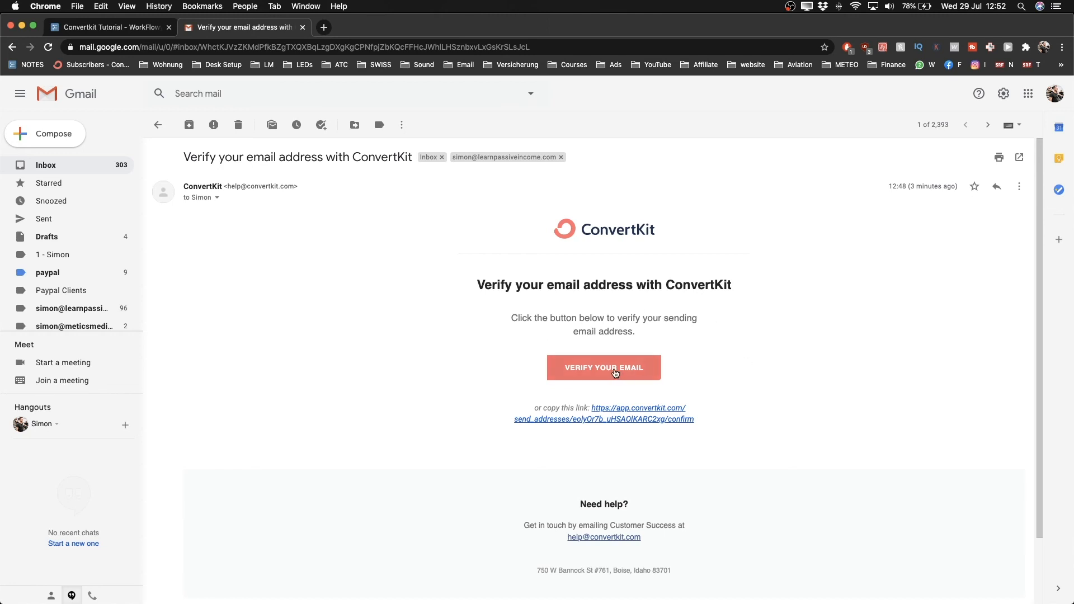
Verify the new sending address via the Verify Your Email button in Gmail.
{"action": "left_click", "coordinate": [603, 368]}
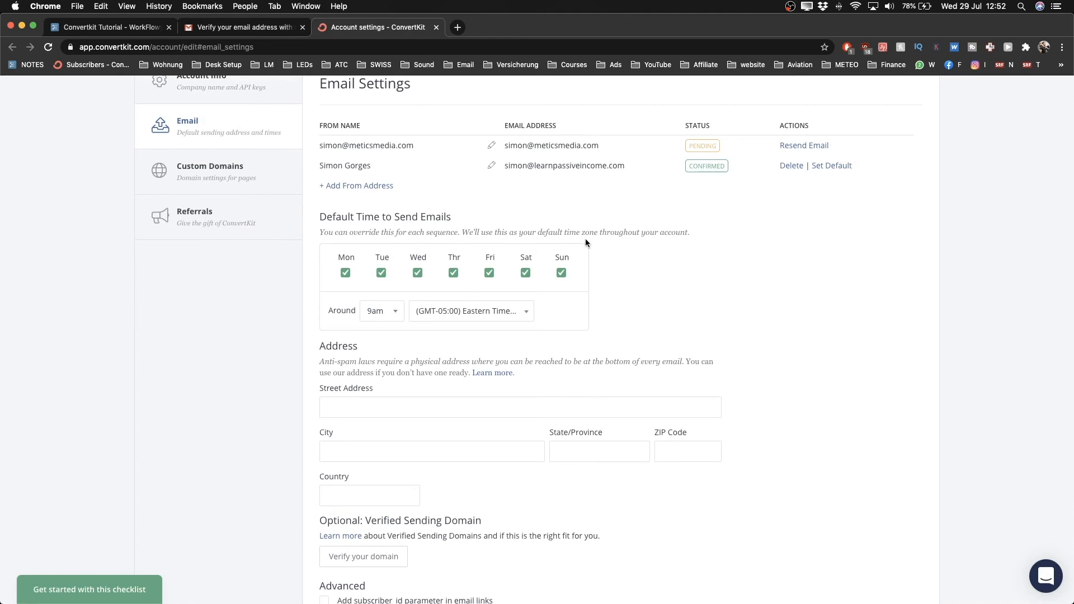
Scroll the Email settings past send days and time zone to the empty Address section.
{"action": "scroll", "scroll_direction": "up", "scroll_amount": 3}
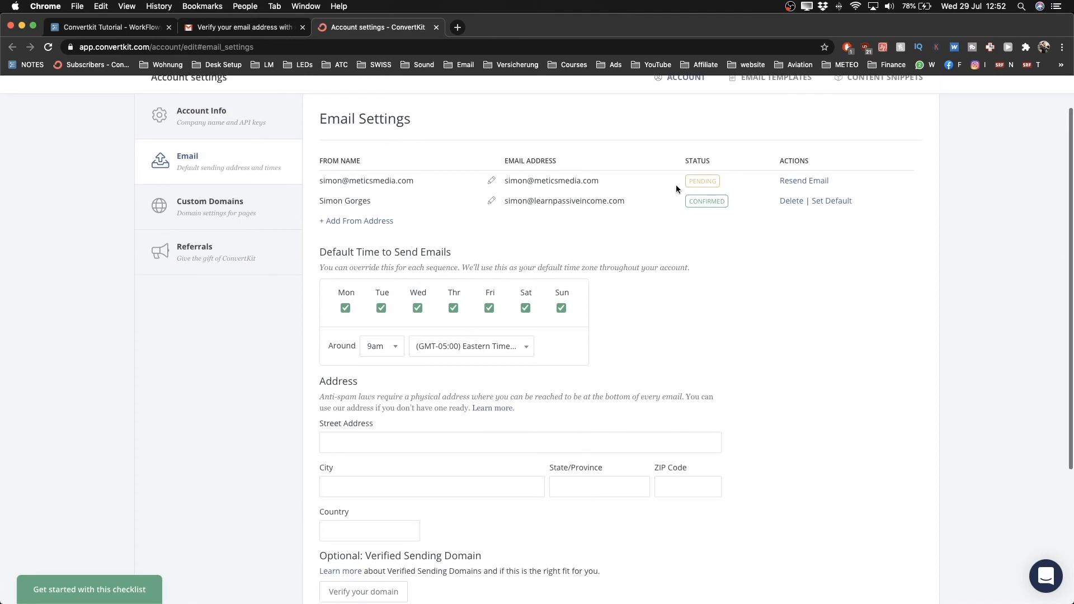
{"action": "double_click", "coordinate": [563, 200]}
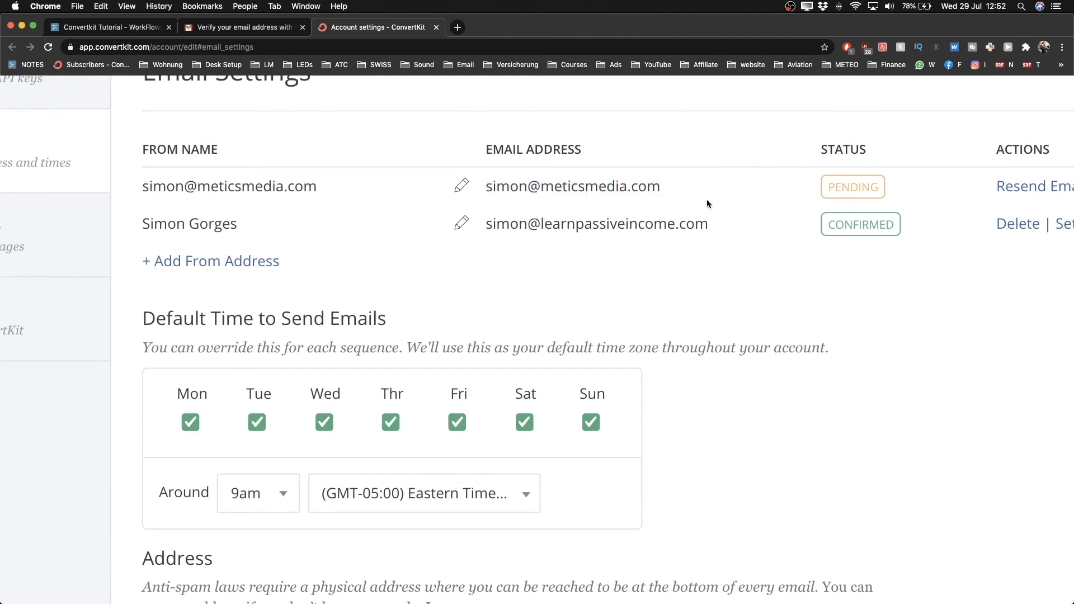
{"action": "scroll", "scroll_direction": "up", "scroll_amount": 3}
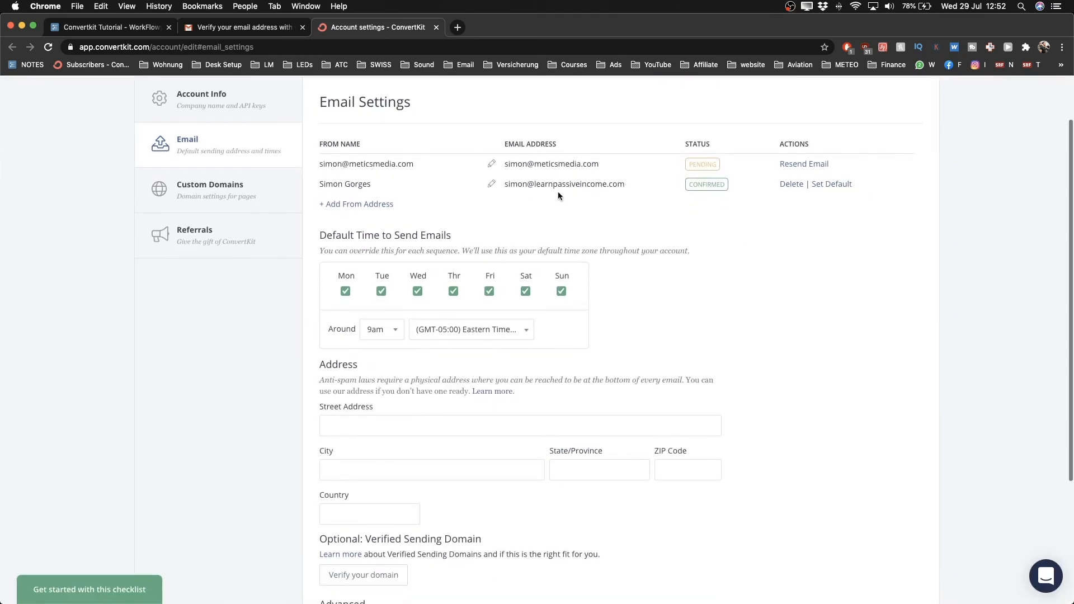
{"action": "scroll", "scroll_direction": "down", "scroll_amount": 3}
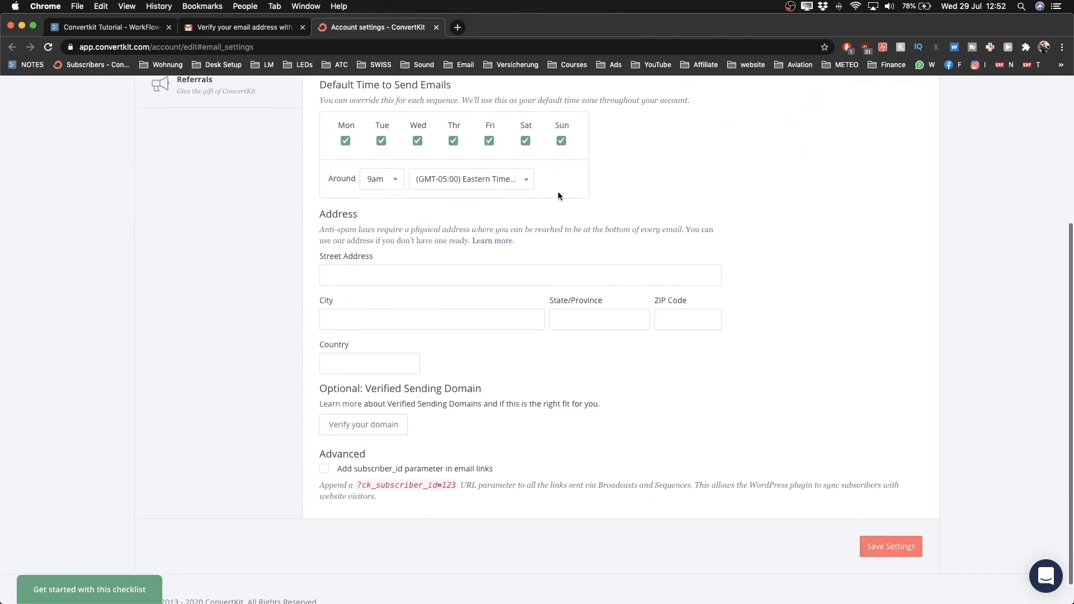
{"action": "scroll", "scroll_direction": "up", "scroll_amount": 3}
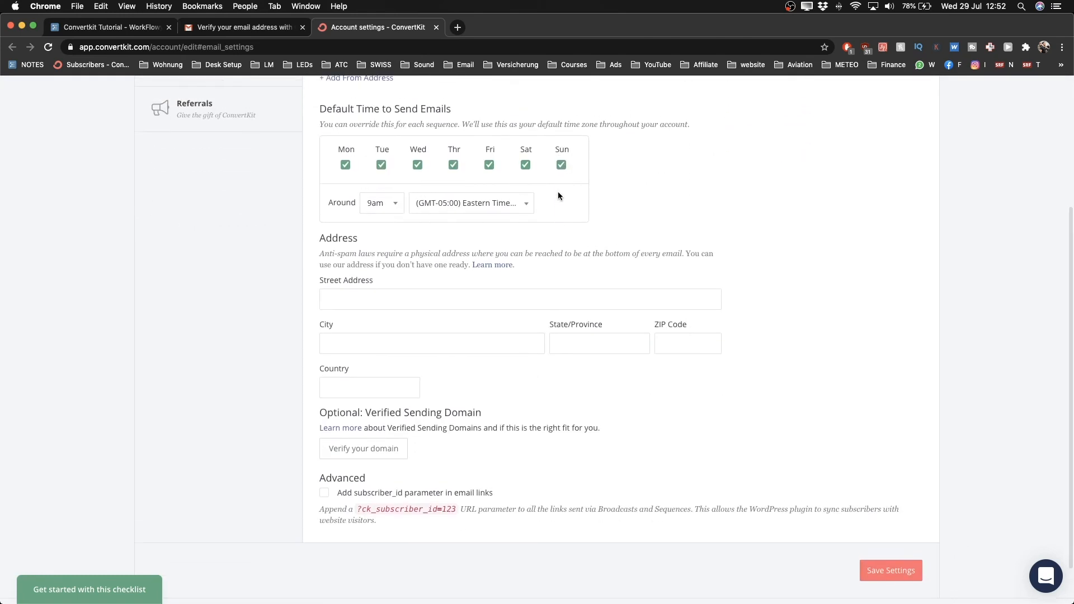
{"action": "scroll", "scroll_direction": "up", "scroll_amount": 3}
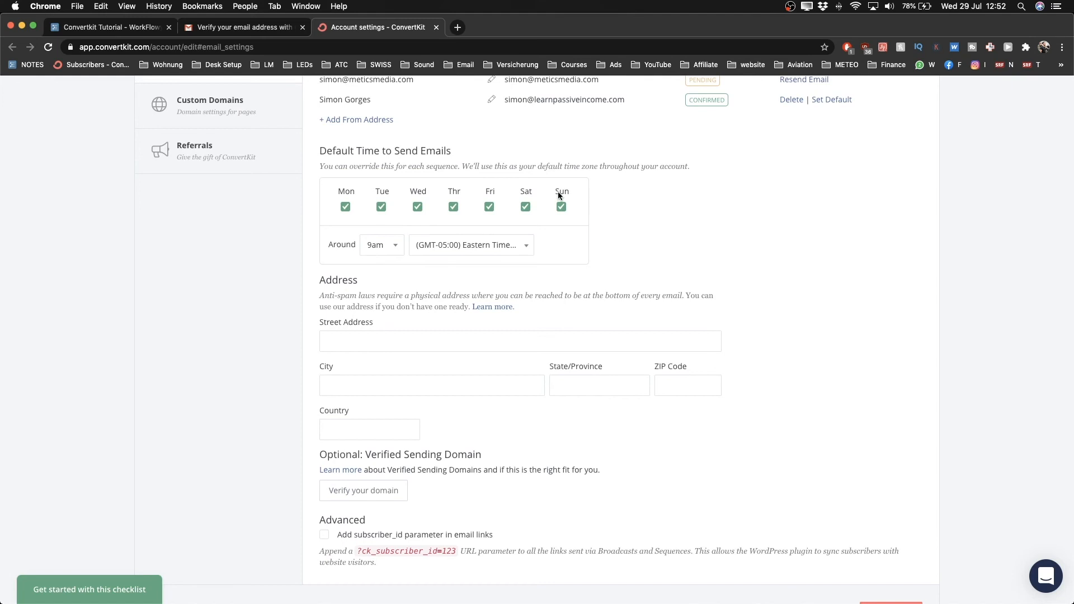
{"action": "mouse_move", "coordinate": [551, 211]}
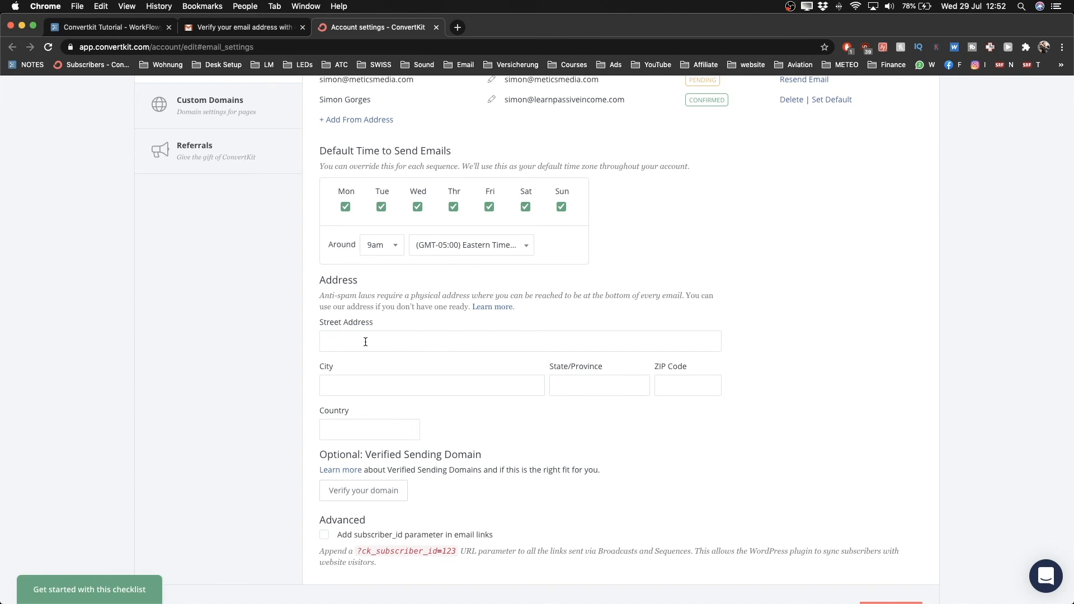
{"action": "scroll", "scroll_direction": "down", "scroll_amount": 3}
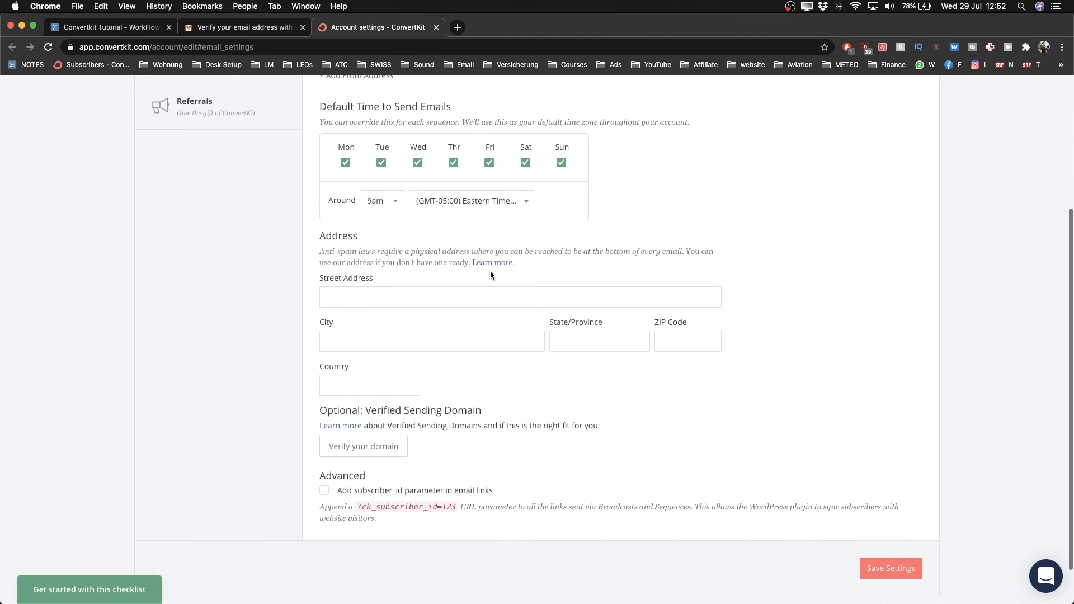
View the Help Center article on physical address alternatives and locate ConvertKit's Seattle street address.
{"action": "left_click", "coordinate": [492, 262]}
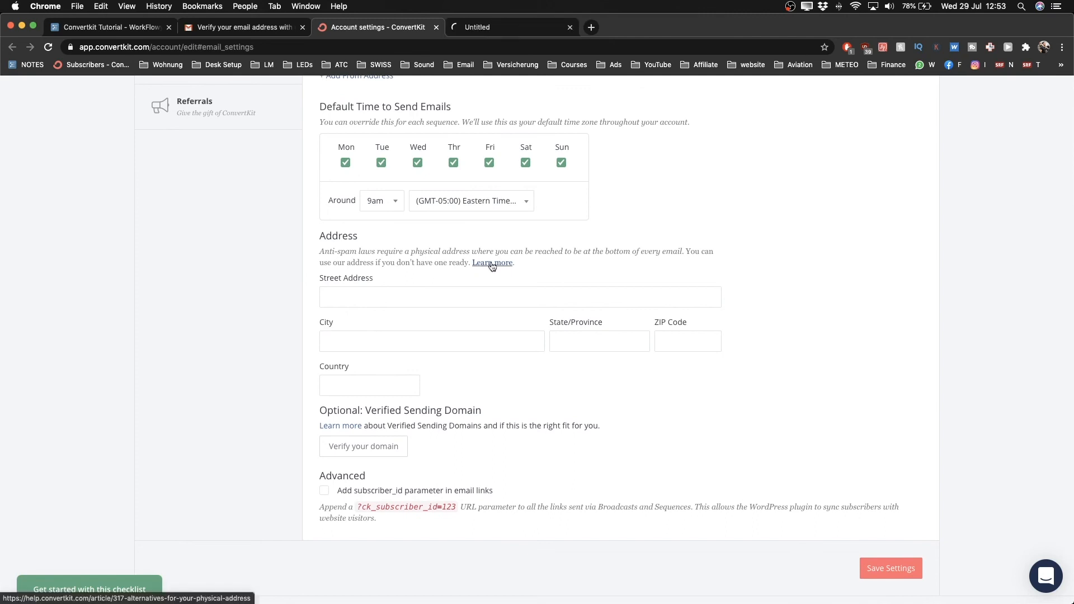
{"action": "left_click", "coordinate": [492, 261]}
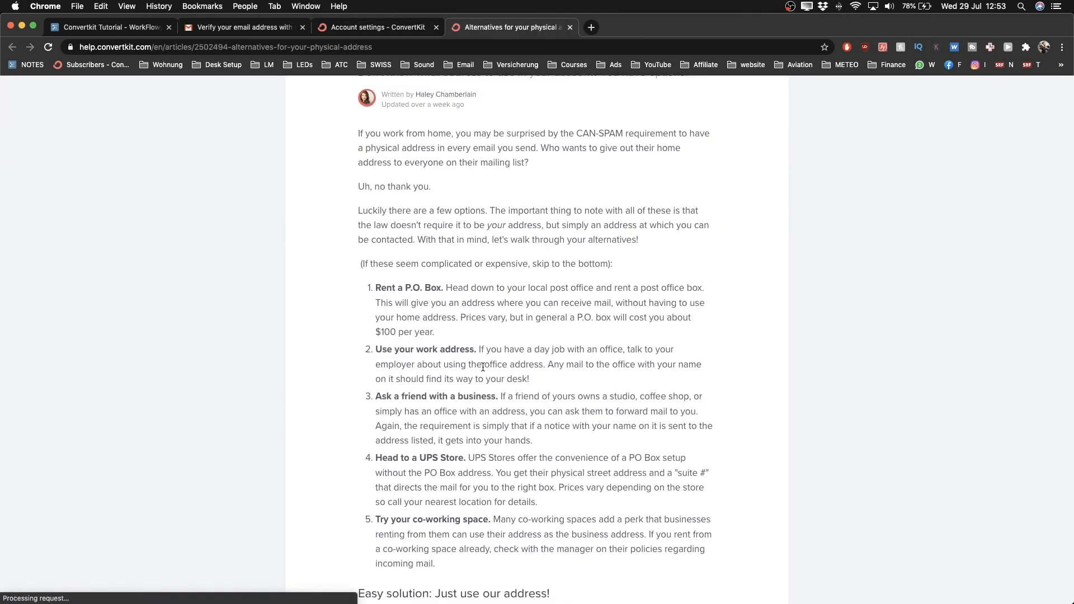
{"action": "scroll", "scroll_direction": "down", "scroll_amount": 3}
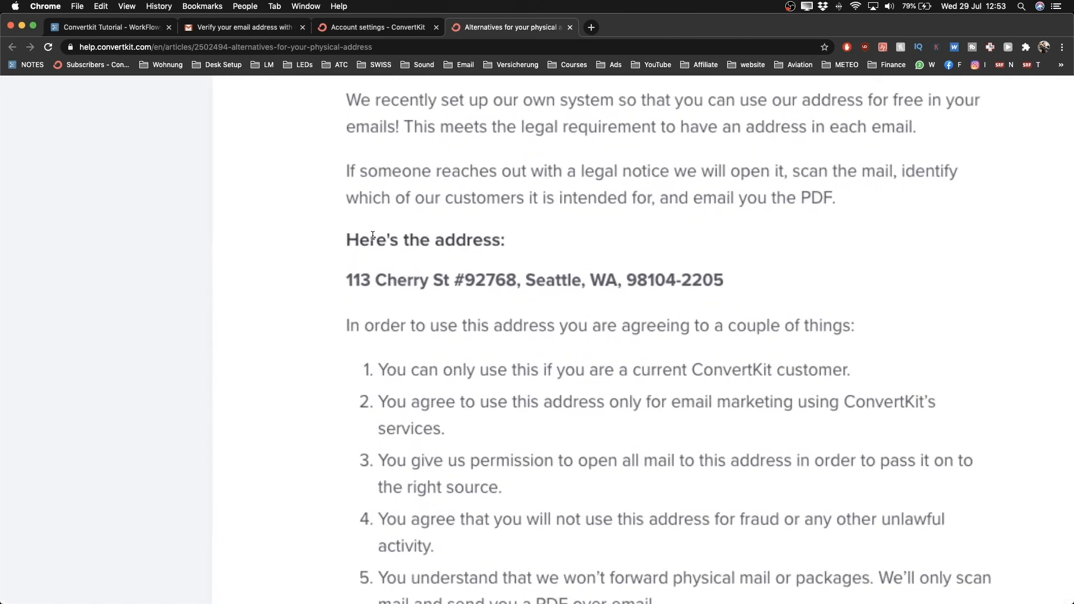
{"action": "scroll", "scroll_direction": "up", "scroll_amount": 3}
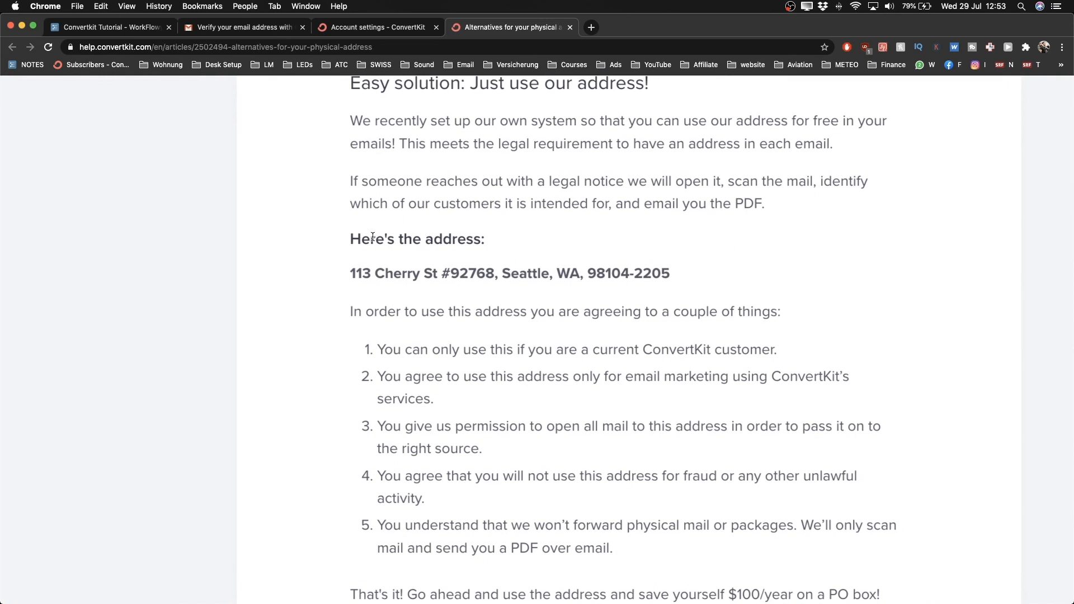
{"action": "mouse_move", "coordinate": [357, 276]}
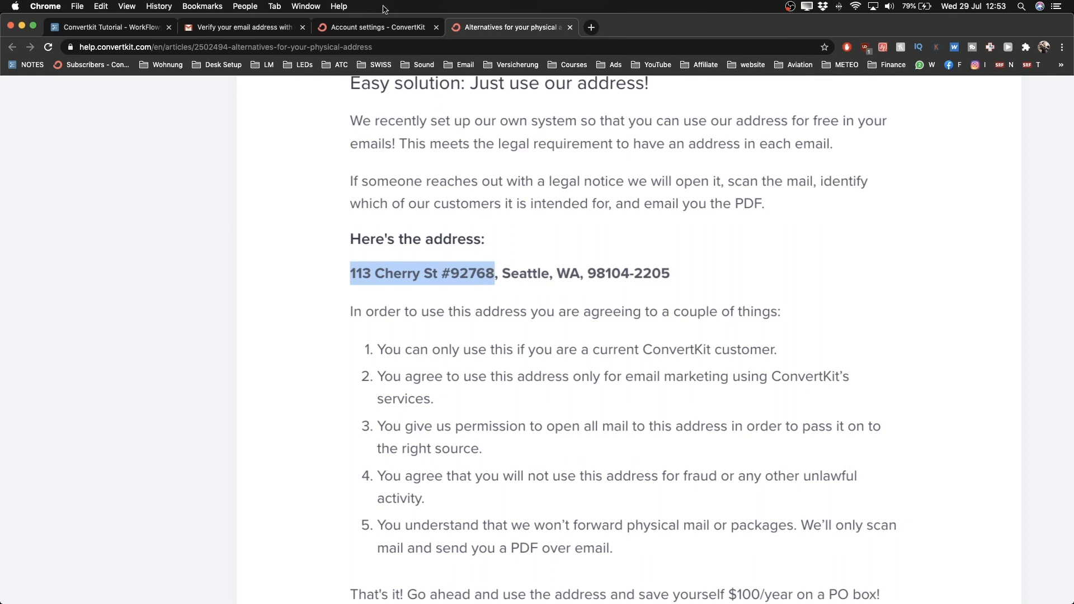
Enter 113 Cherry St #92768 as the street address and Seattle as the city from the help article.
{"action": "left_click", "coordinate": [376, 27]}
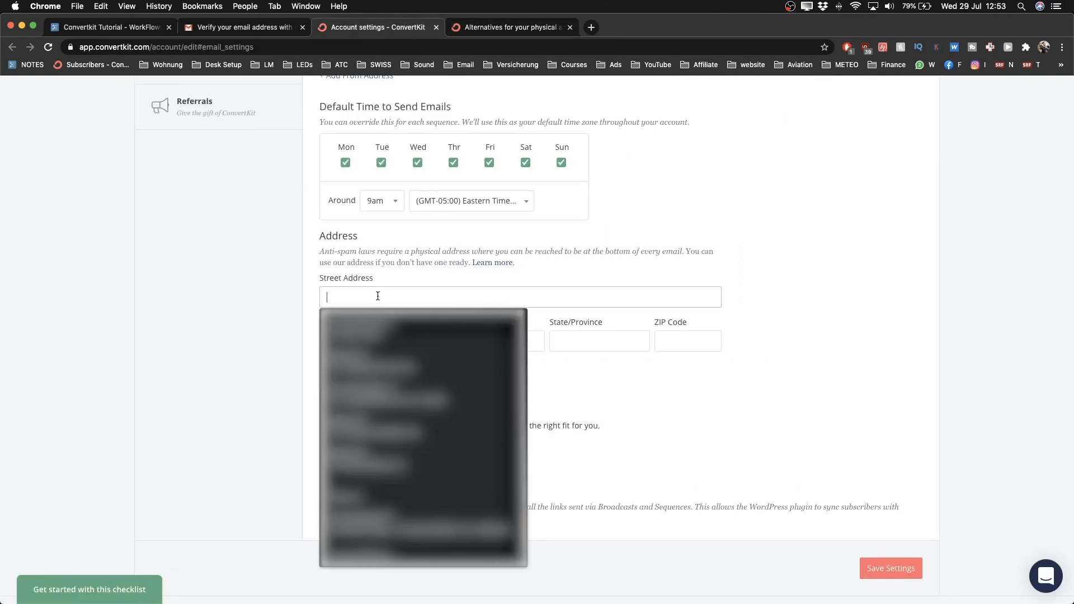
{"action": "type", "text": "113 Cherry St #92768"}
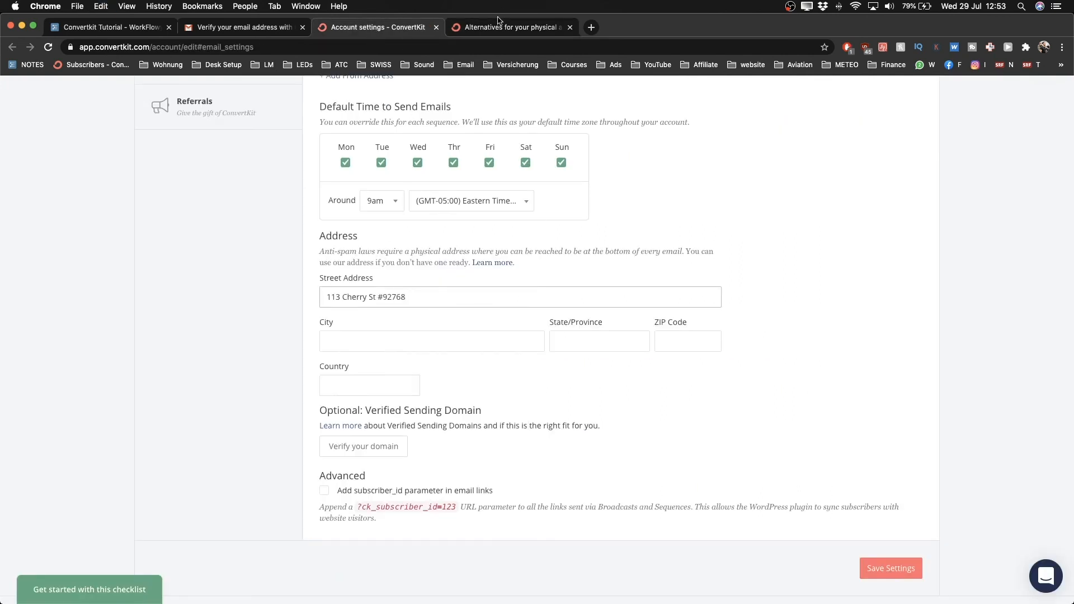
{"action": "left_click", "coordinate": [510, 26]}
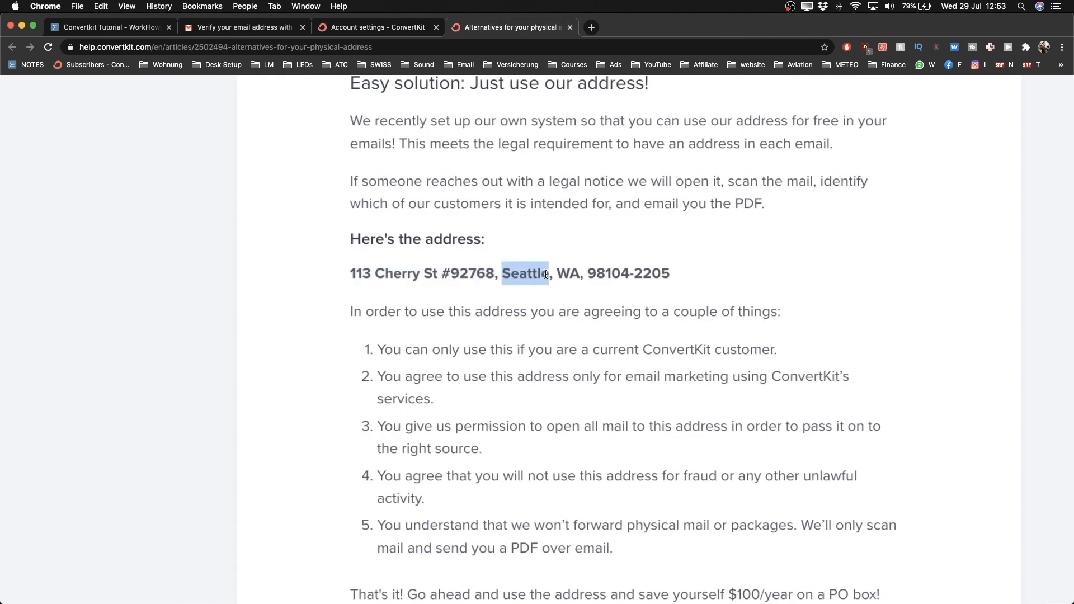
{"action": "left_click", "coordinate": [373, 27]}
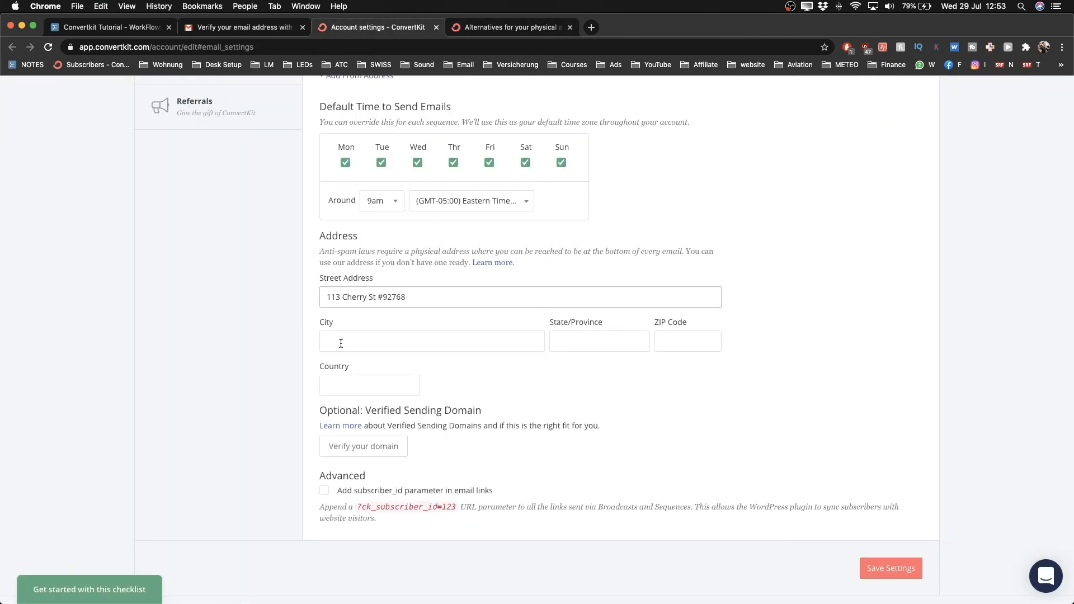
{"action": "left_click", "coordinate": [510, 27]}
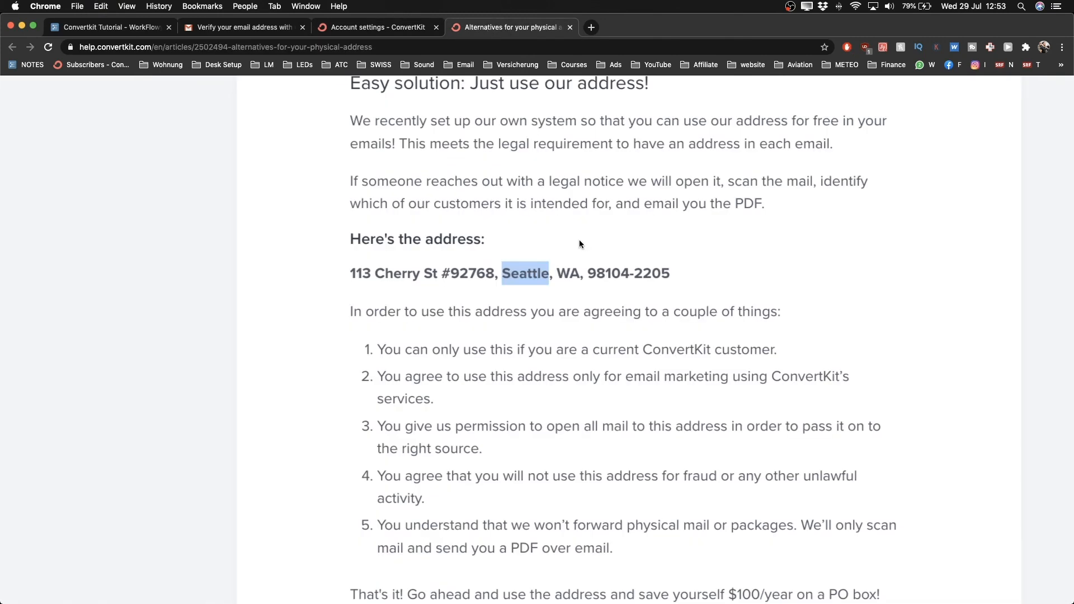
Copy WA as the state and 98104-2205 as the ZIP code from the article into the settings.
{"action": "double_click", "coordinate": [568, 273]}
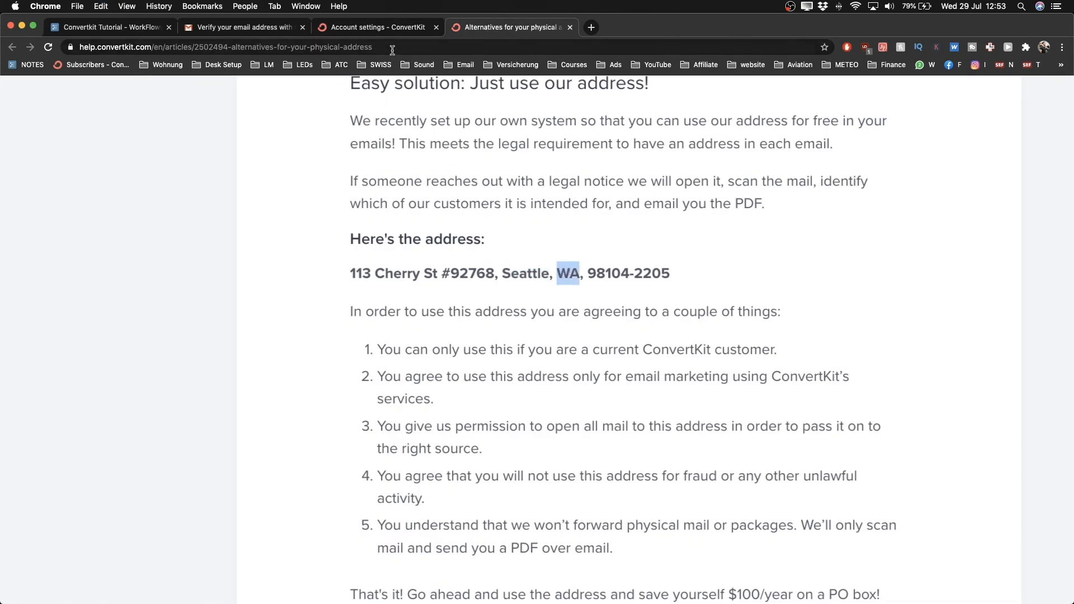
{"action": "left_click", "coordinate": [376, 27]}
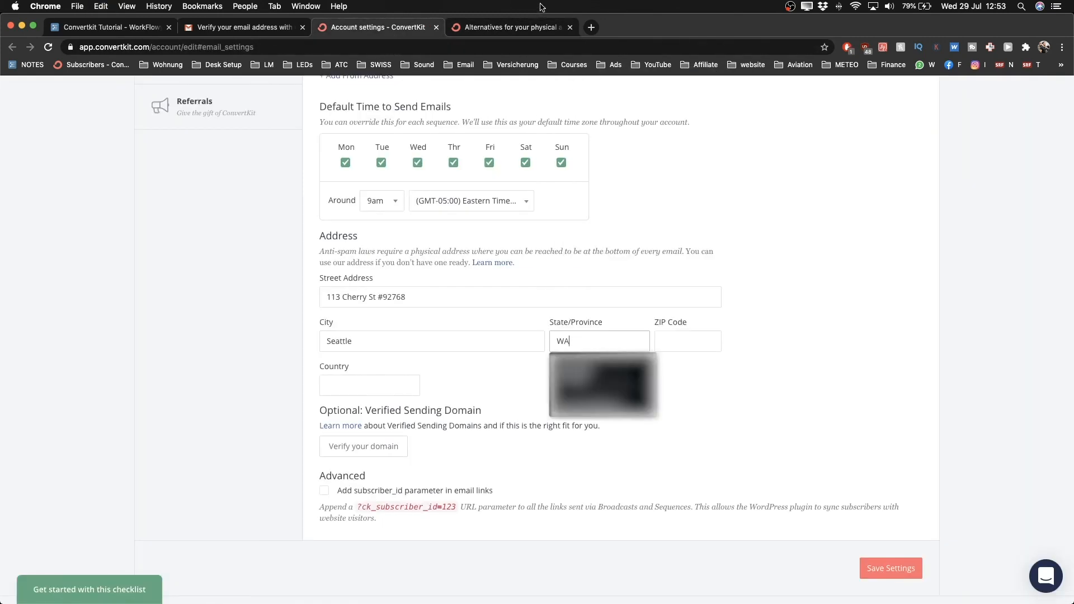
{"action": "left_click", "coordinate": [511, 27]}
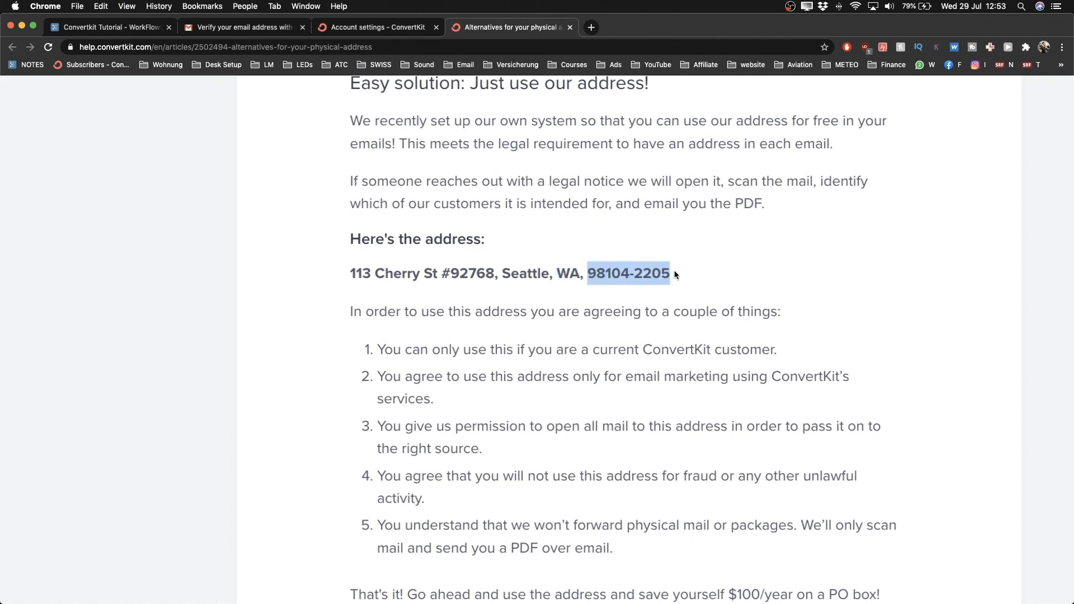
{"action": "left_click", "coordinate": [376, 26]}
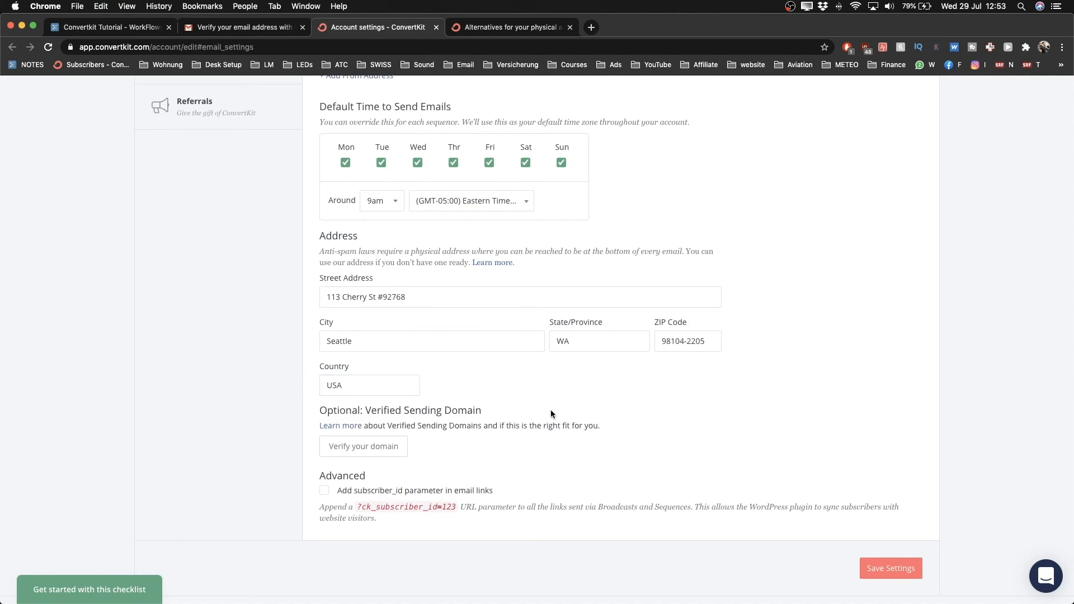
Save the email settings with the Seattle mailing address.
{"action": "scroll", "scroll_direction": "down", "scroll_amount": 3}
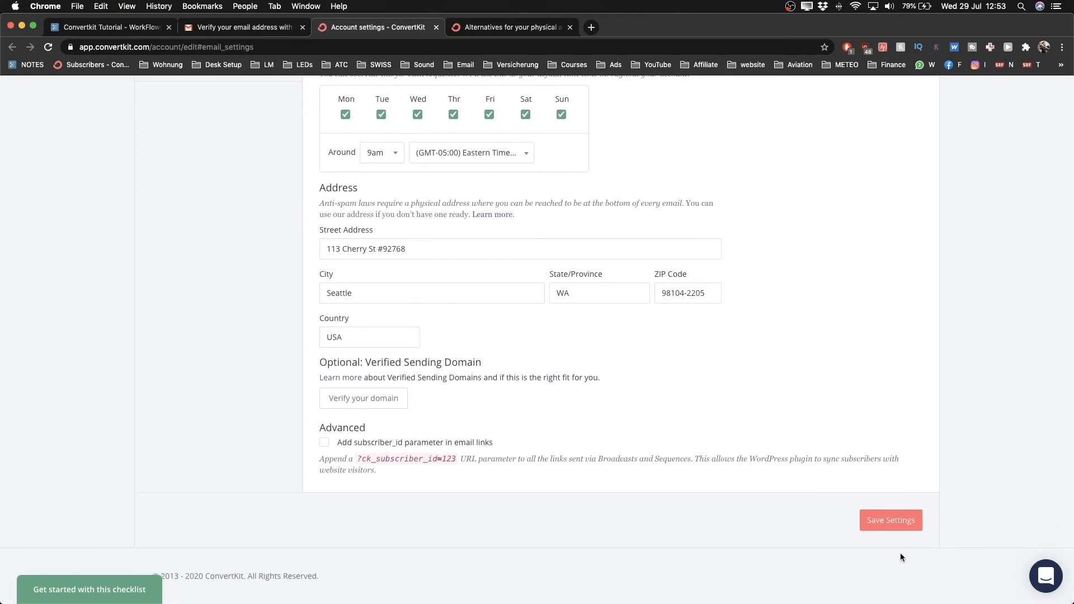
{"action": "mouse_move", "coordinate": [890, 520]}
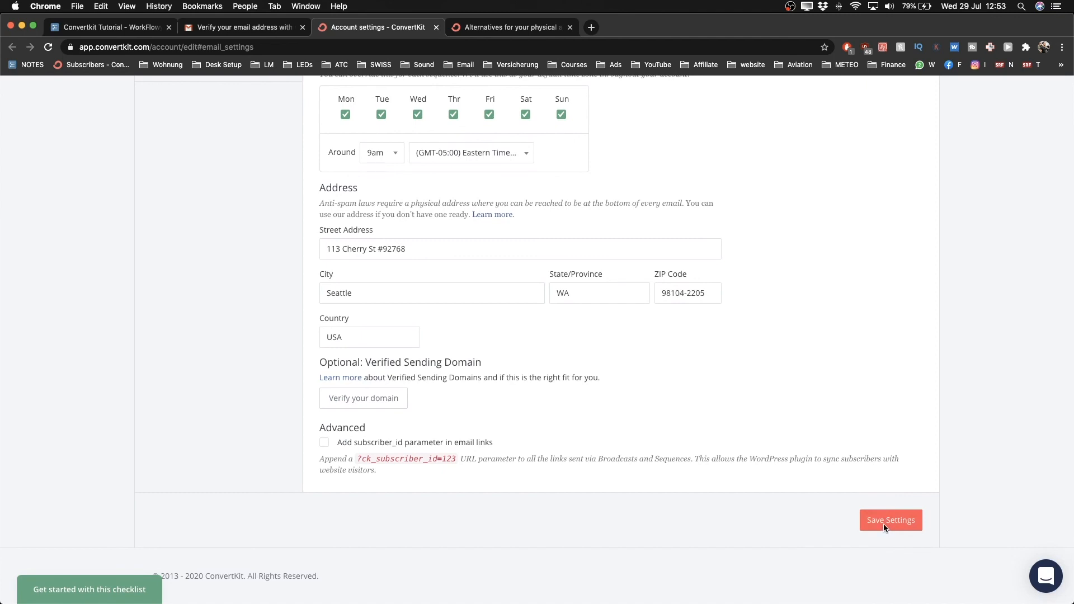
{"action": "left_click", "coordinate": [890, 520]}
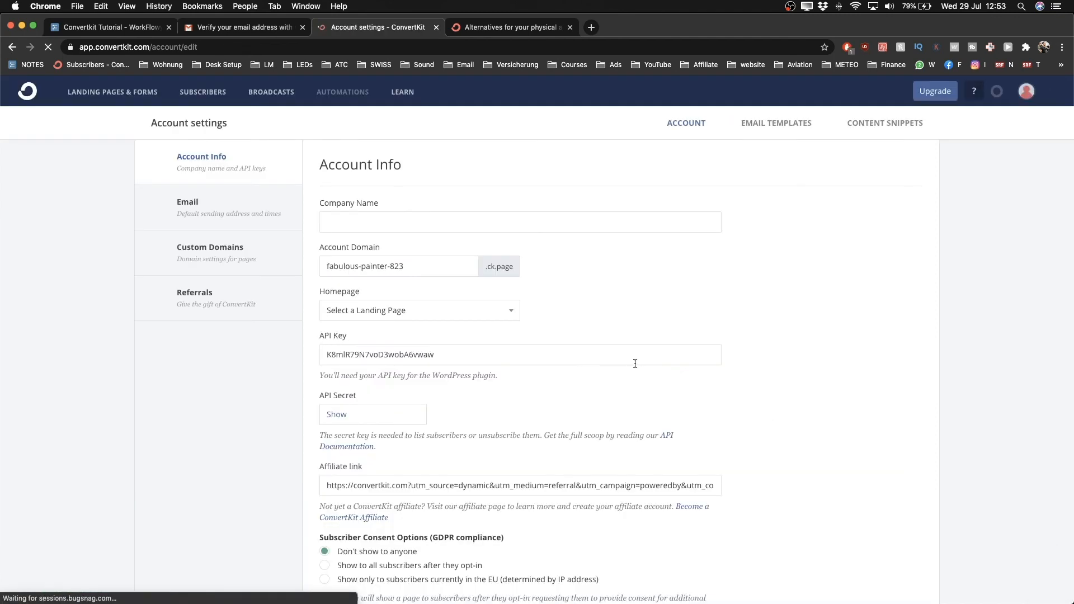